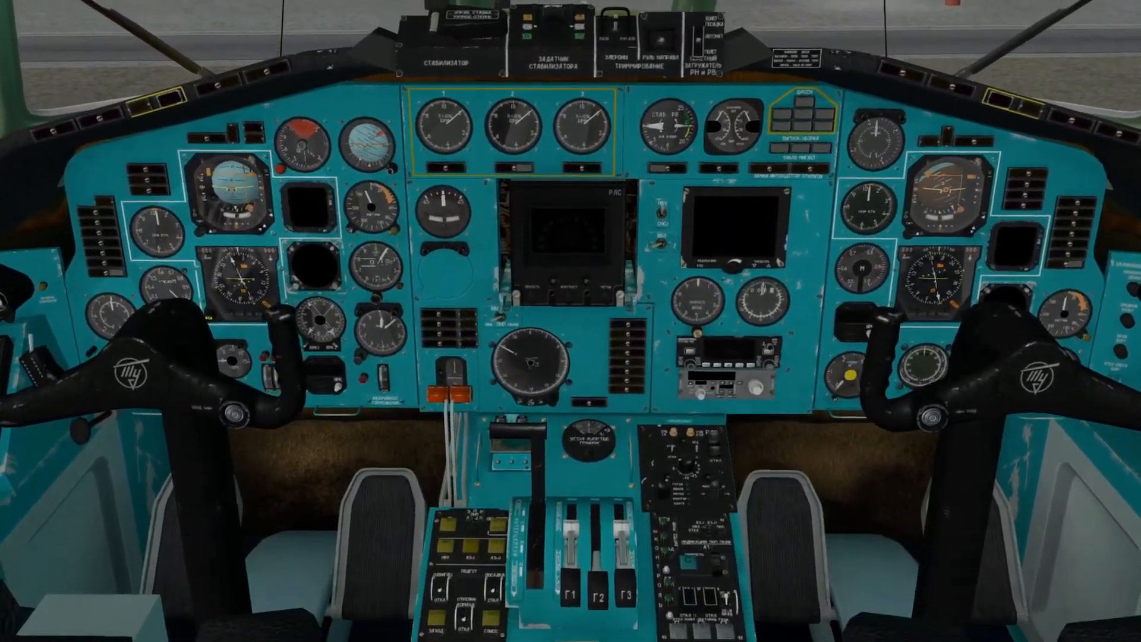
# Scroll the X-Plane.org store's Felis page to the Tupolev Tu-154 listing at $45.00
pyautogui.scroll(-3)
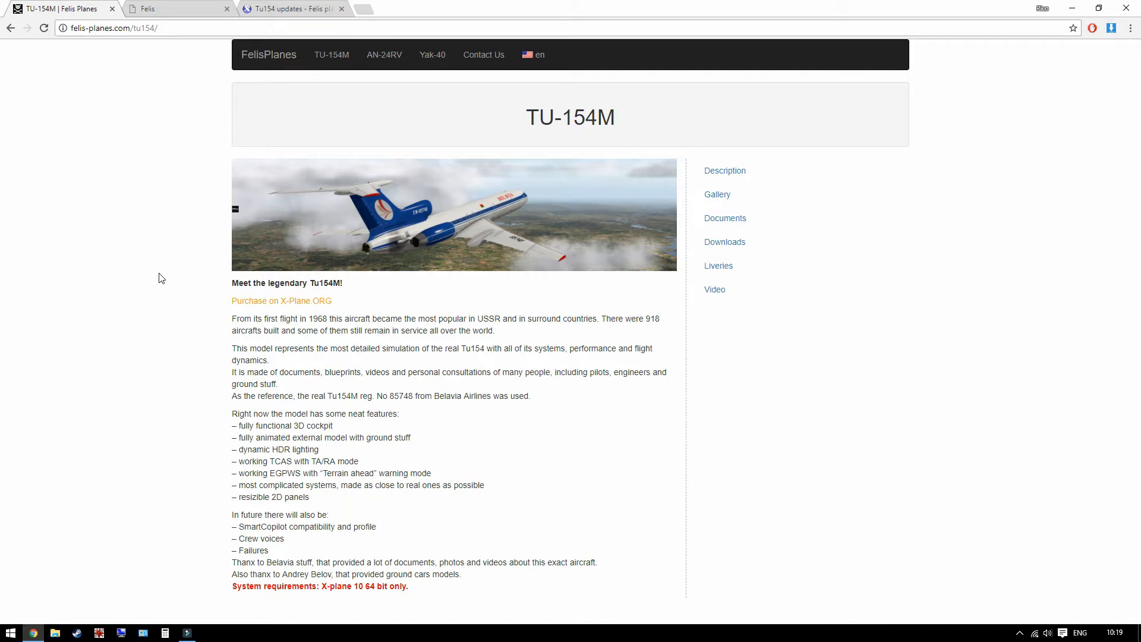
pyautogui.moveTo(274, 342)
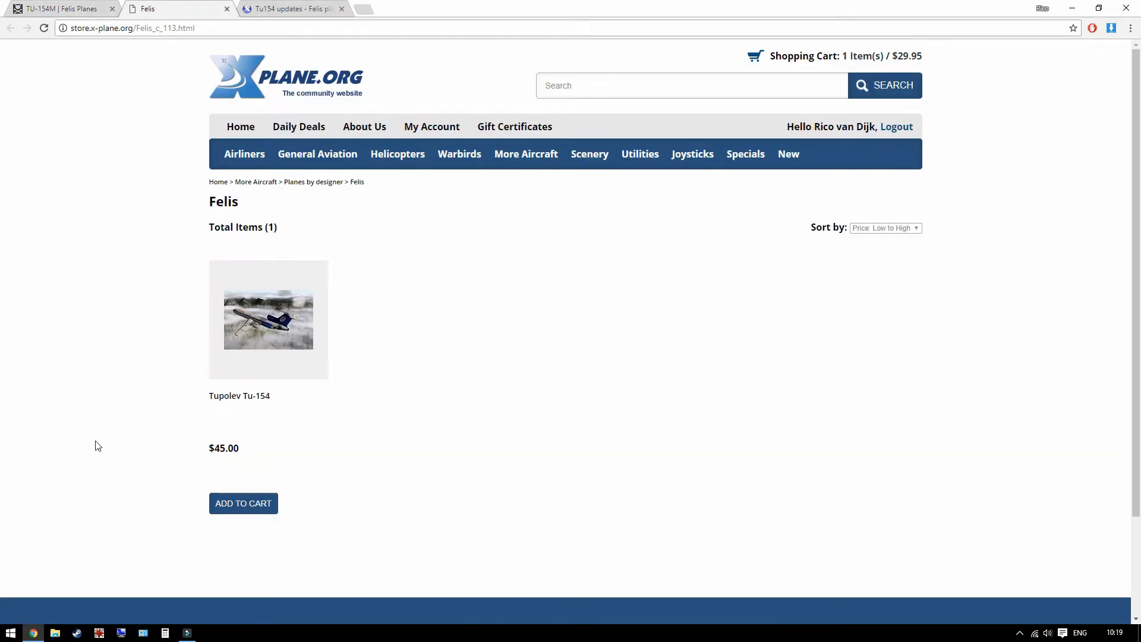
pyautogui.moveTo(367, 450)
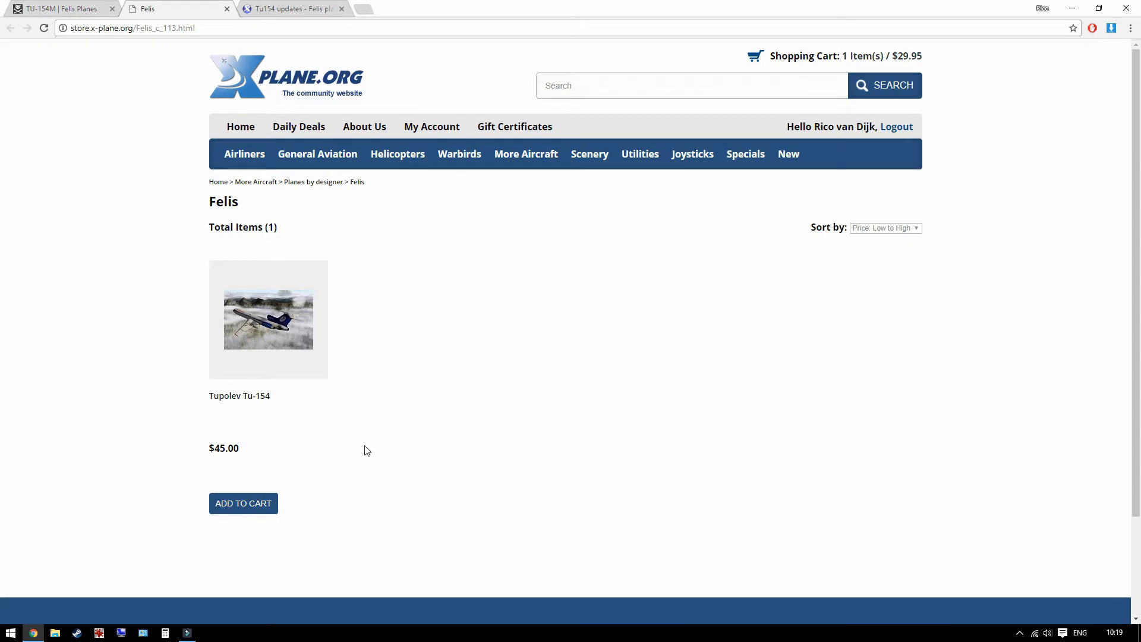
pyautogui.moveTo(551, 290)
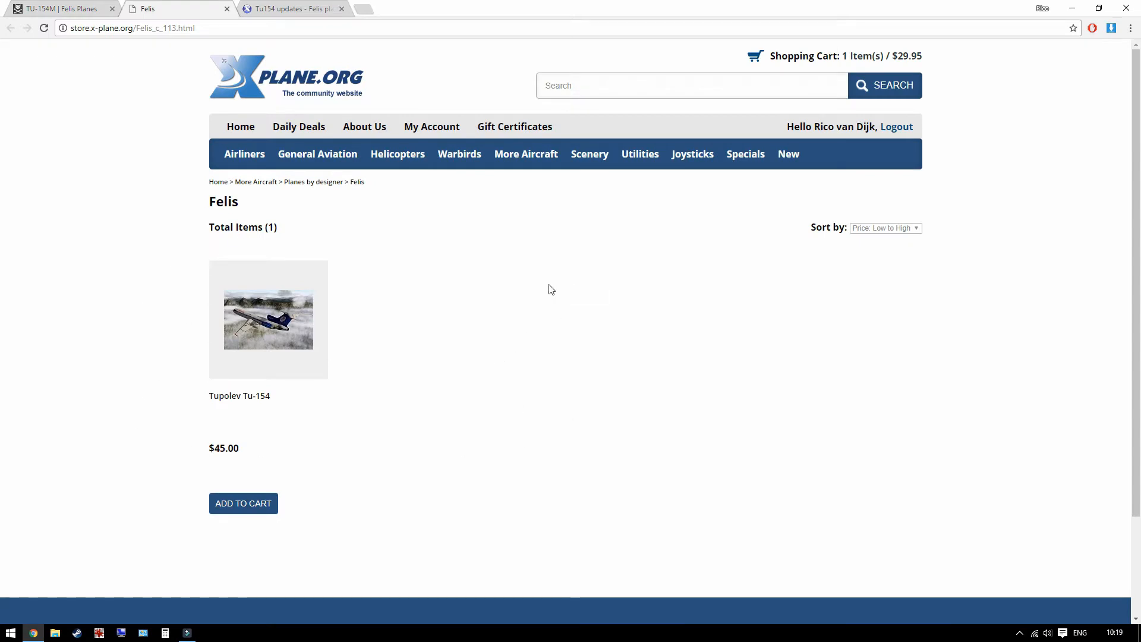
pyautogui.moveTo(162, 374)
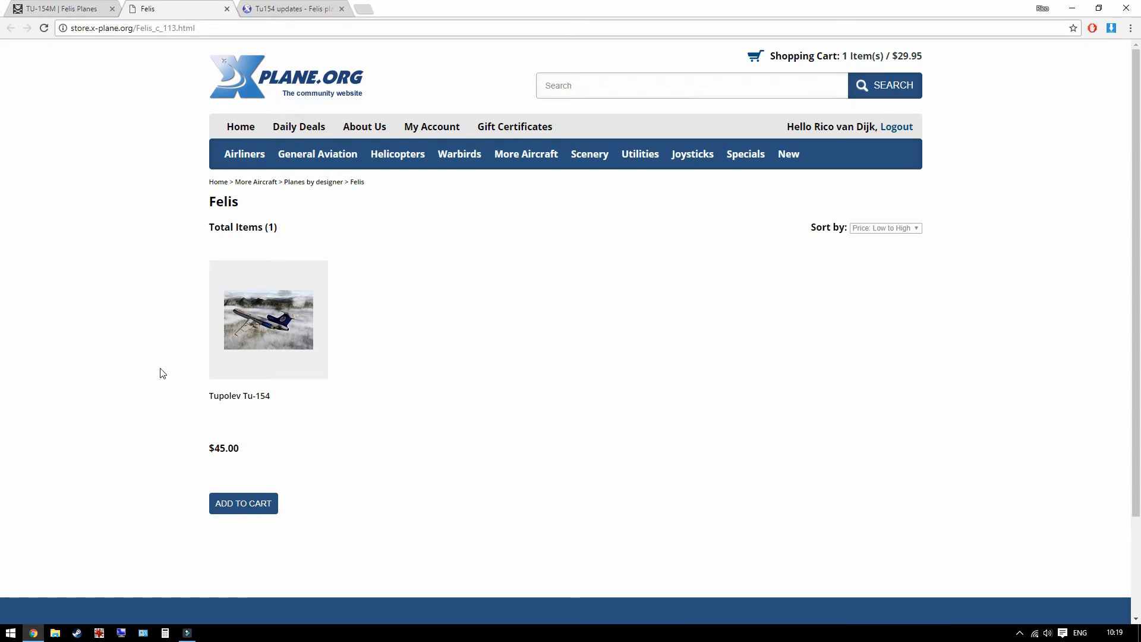
# Show the Tu154 updates forum thread, then bring the X-Plane 11 folder window forward
pyautogui.click(291, 9)
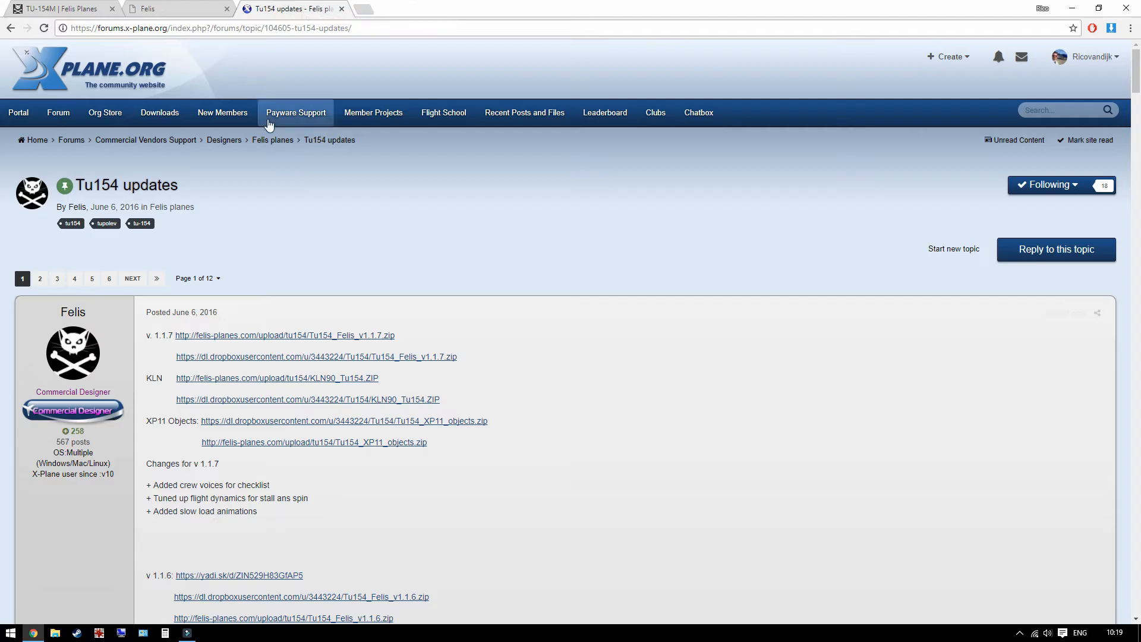
pyautogui.moveTo(465, 212)
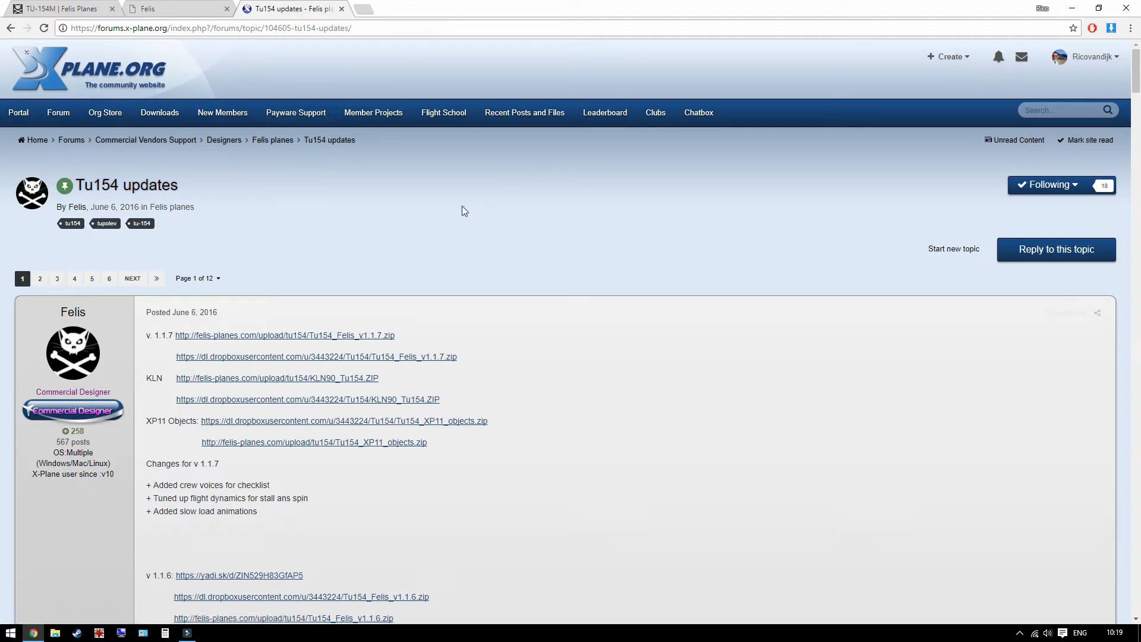
pyautogui.moveTo(709, 495)
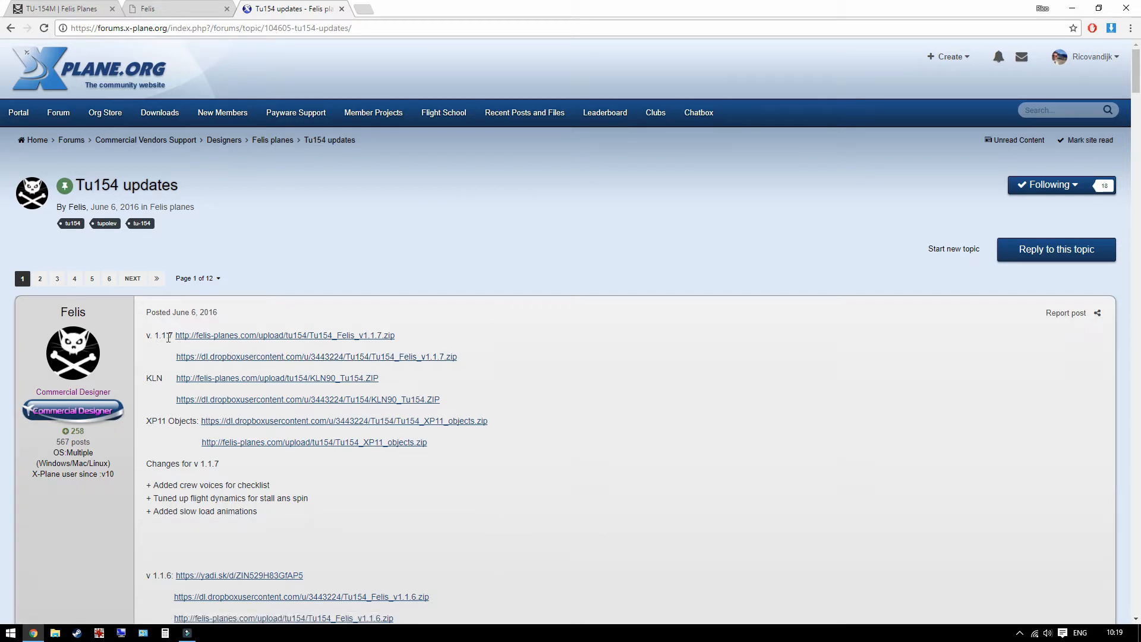
pyautogui.moveTo(432, 338)
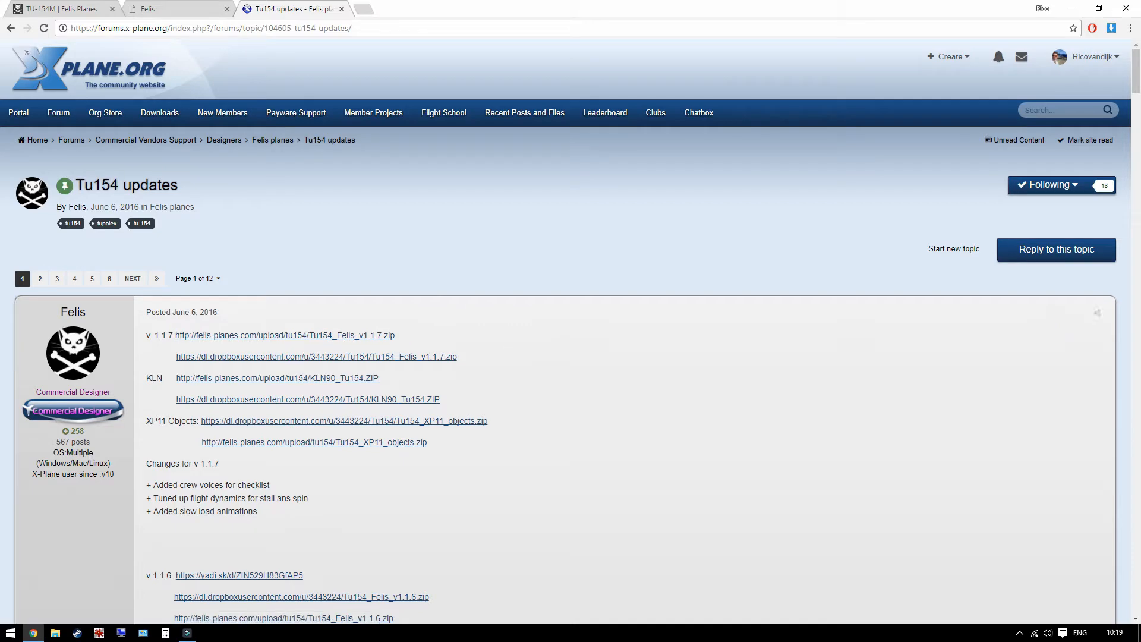
pyautogui.click(55, 631)
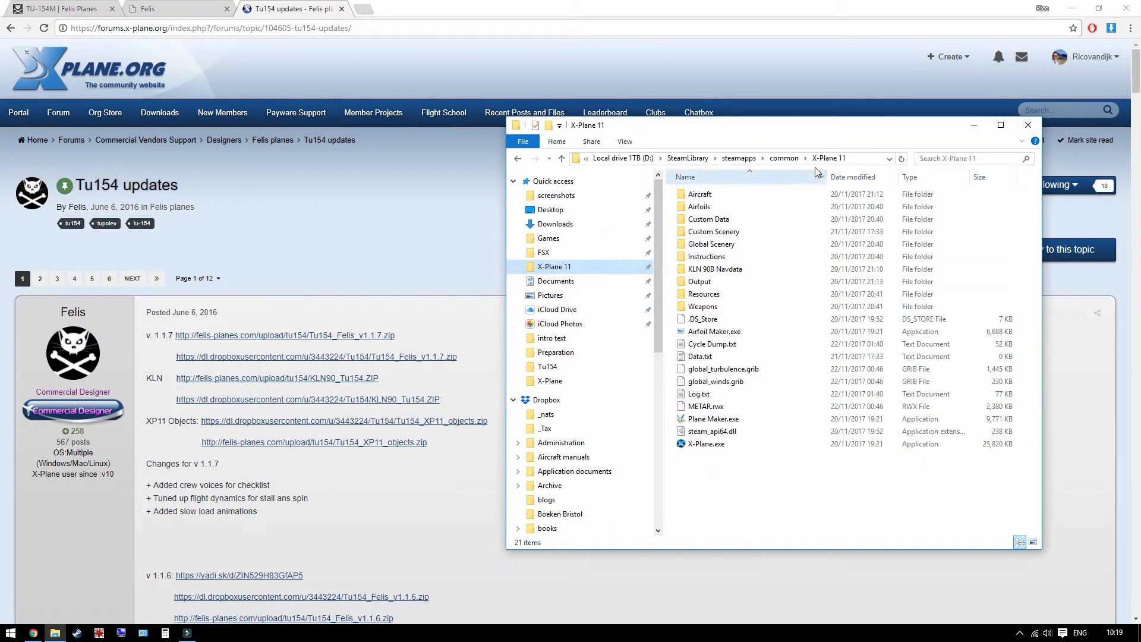
pyautogui.doubleClick(699, 194)
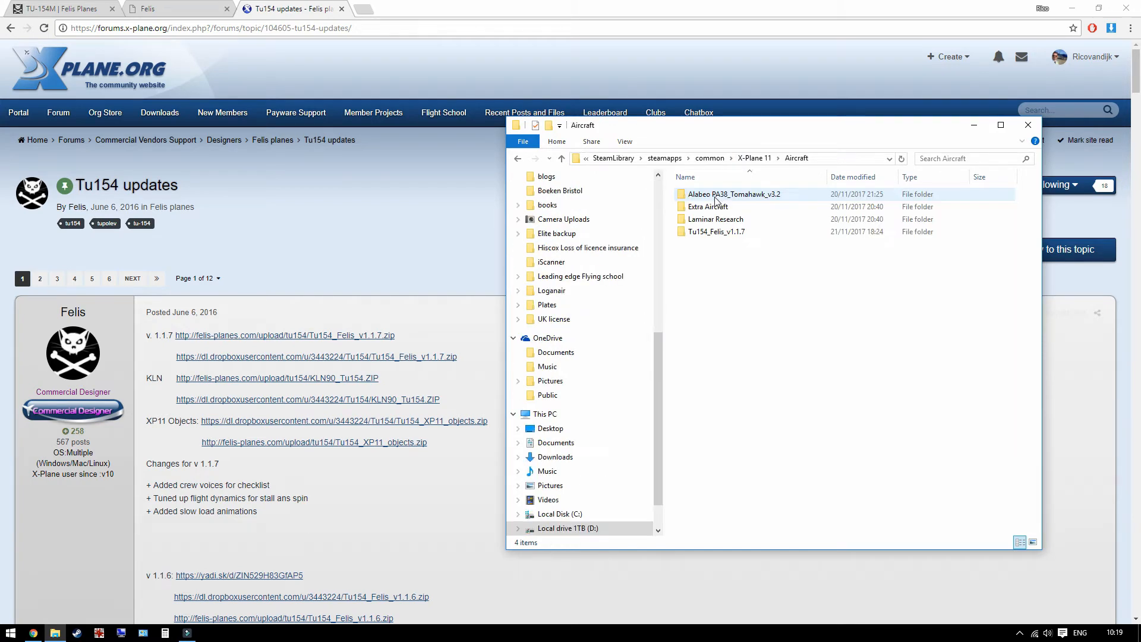
pyautogui.click(717, 232)
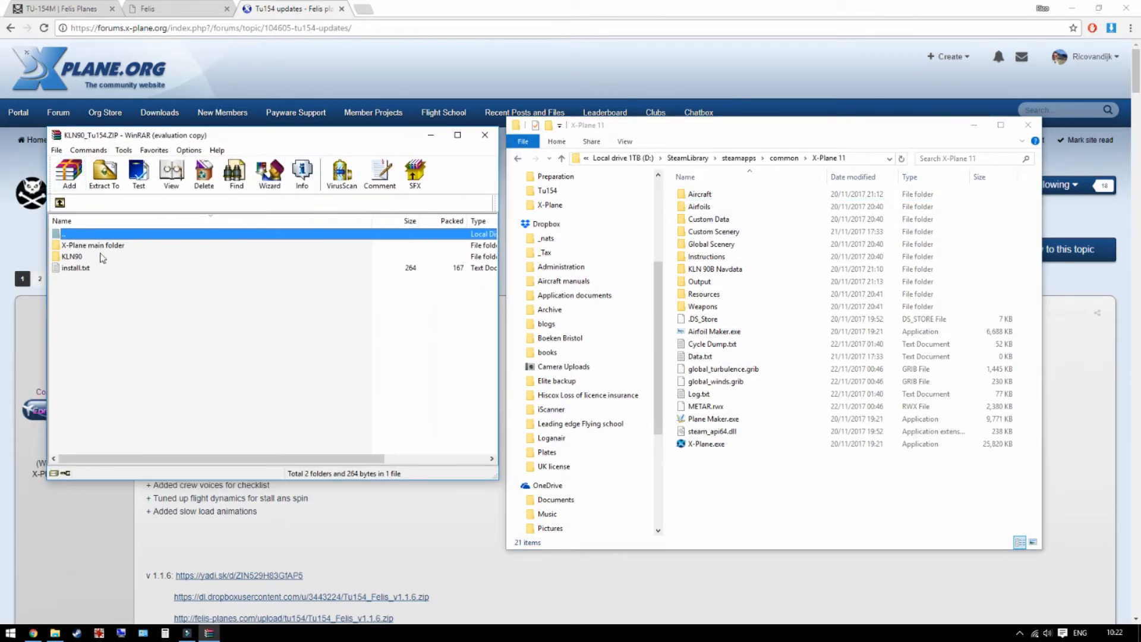
pyautogui.moveTo(86, 254)
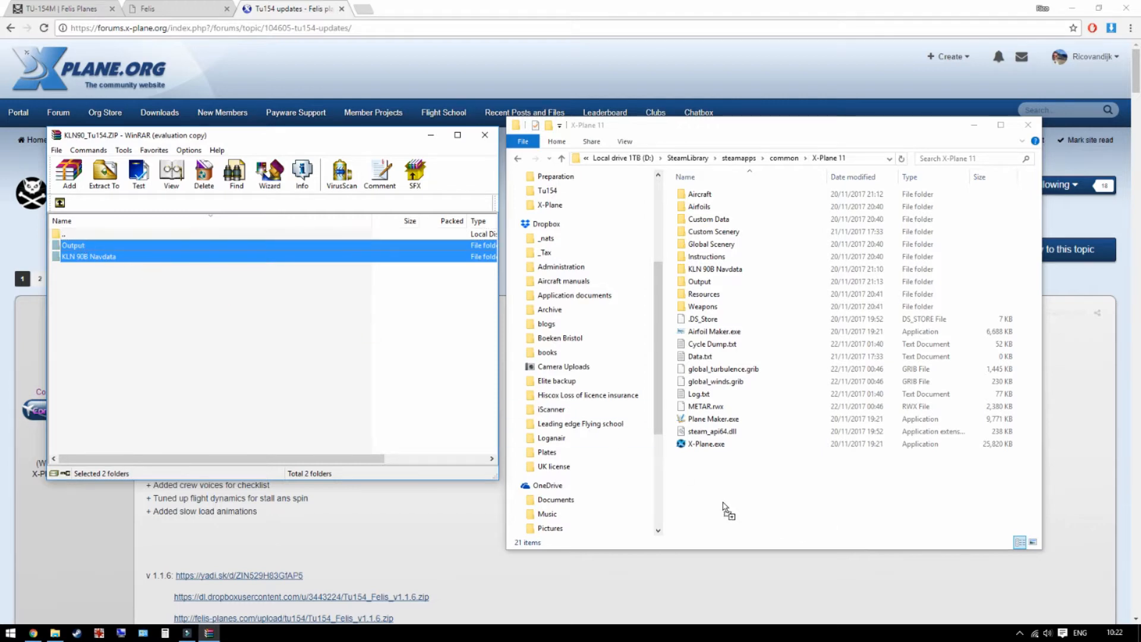
pyautogui.moveTo(83, 297)
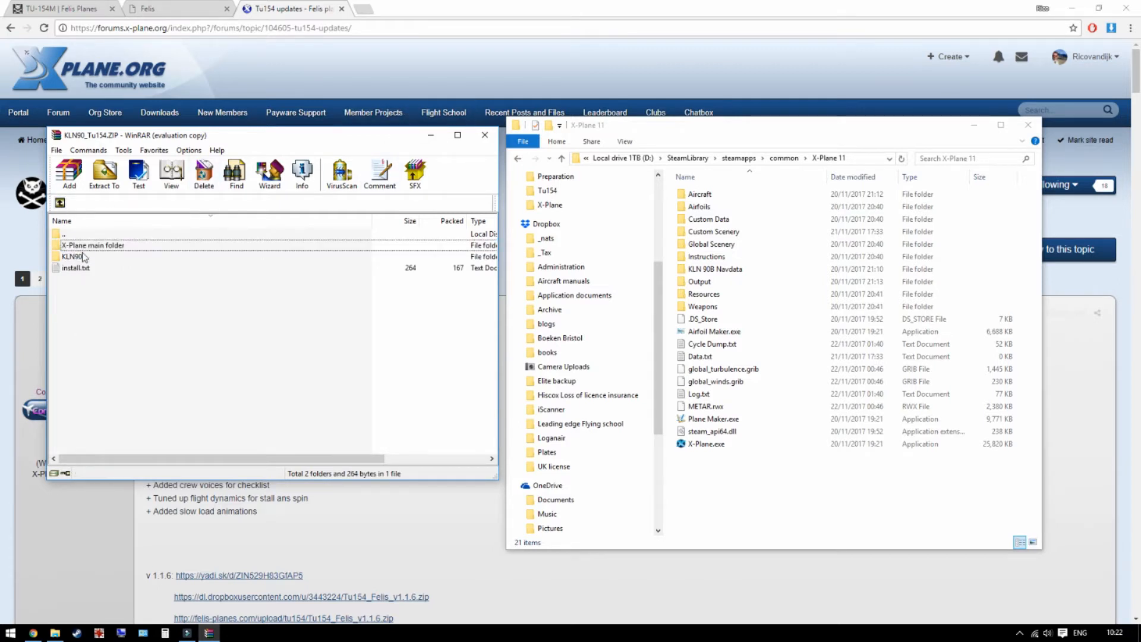
# Select KLN90 in the archive and navigate to Aircraft > Tu154_Felis_v1.1.7 > Custom Avionics
pyautogui.click(72, 256)
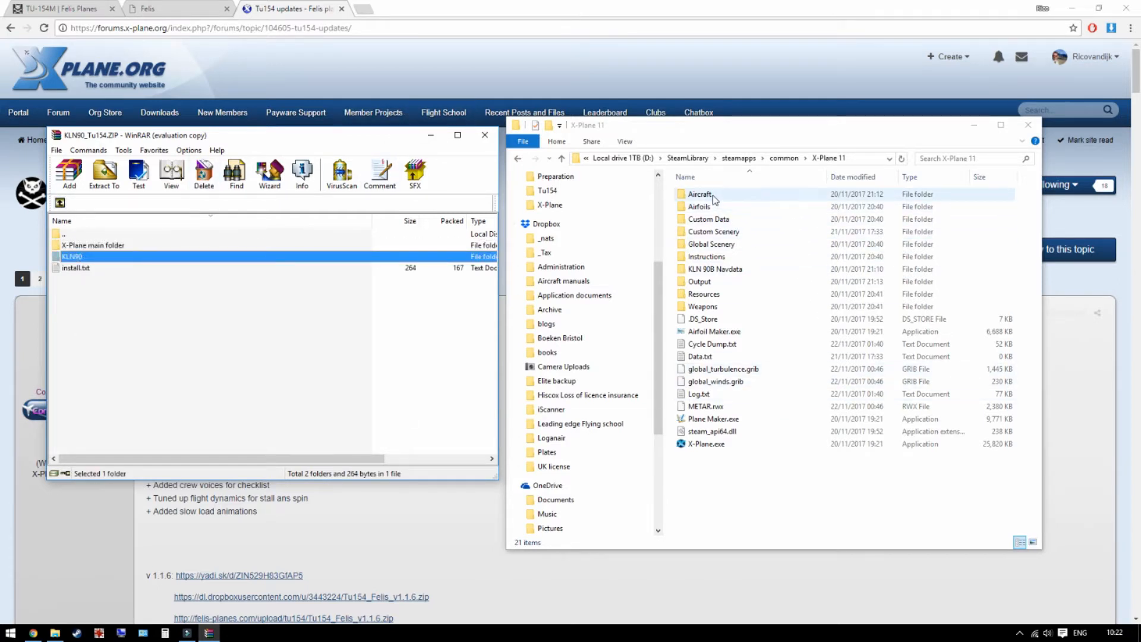
pyautogui.doubleClick(700, 193)
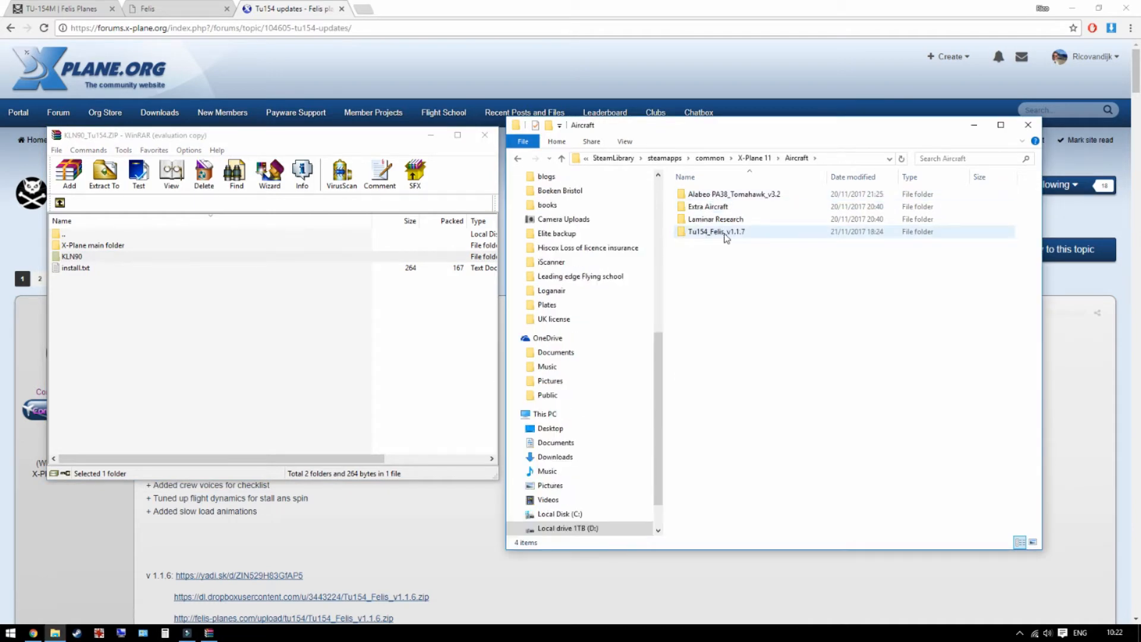
pyautogui.doubleClick(716, 232)
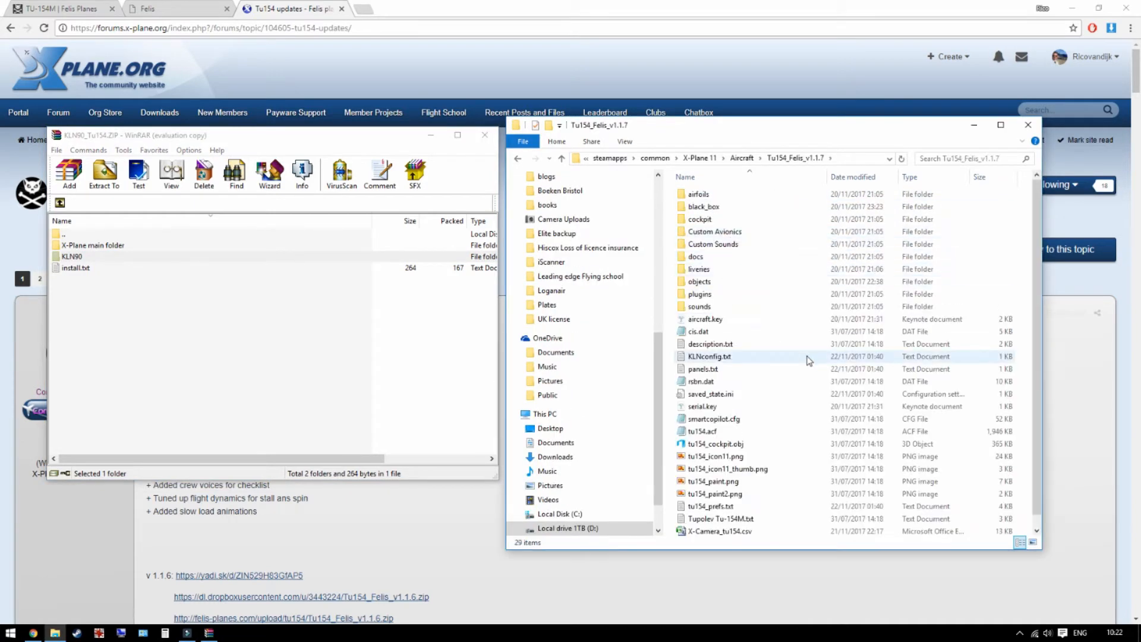
pyautogui.doubleClick(715, 232)
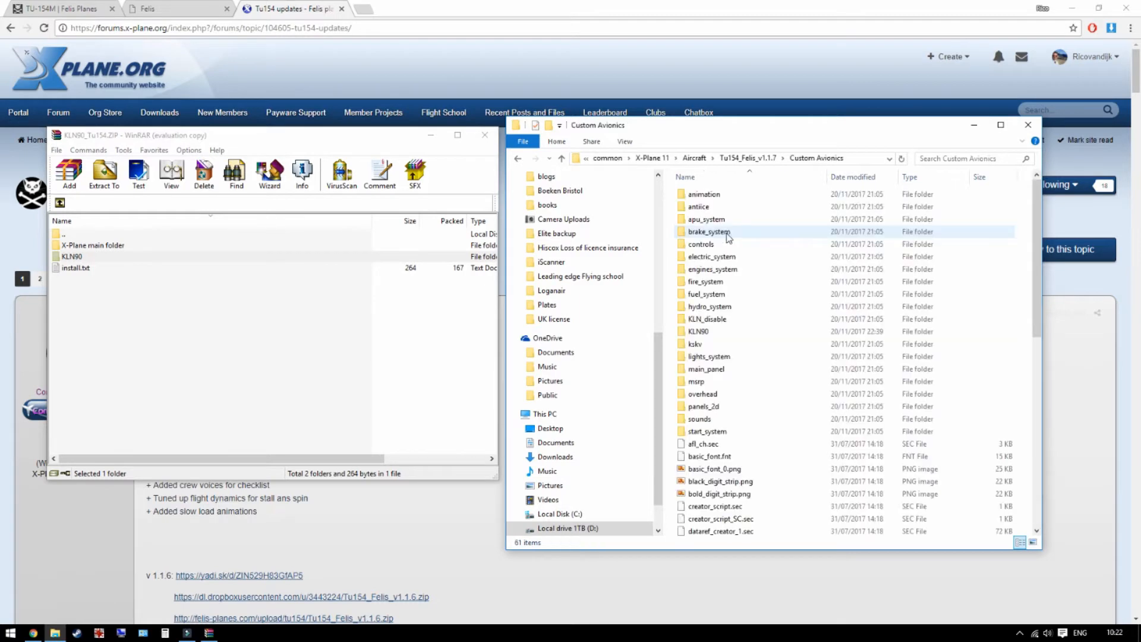
pyautogui.moveTo(106, 280)
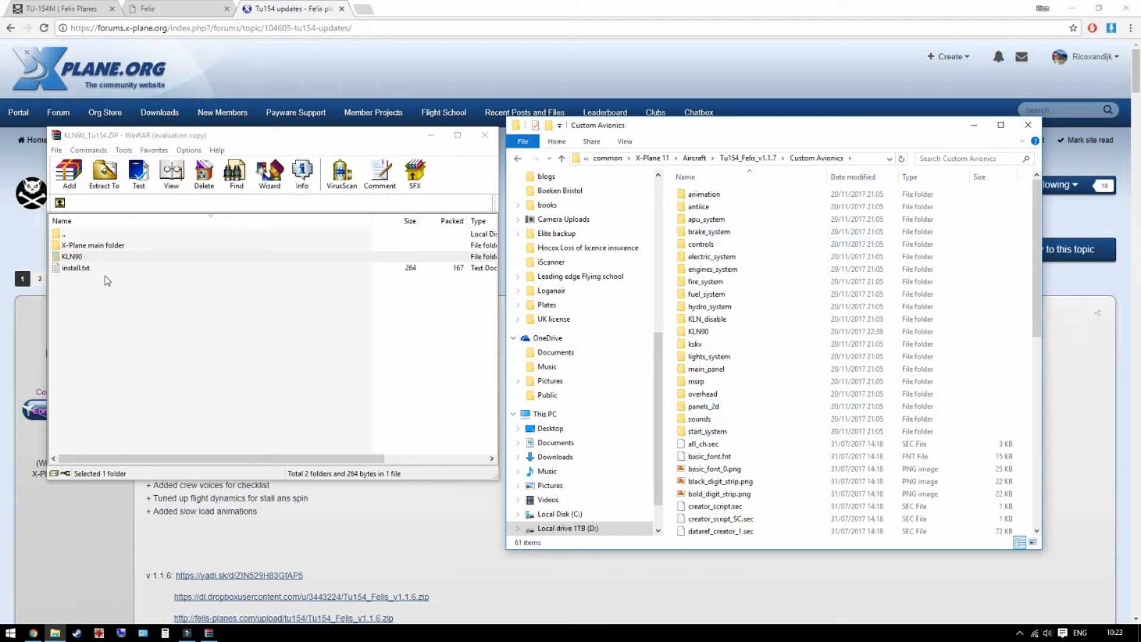
# Drop KLN90 into Custom Avionics and verify the folder's contents there
pyautogui.click(698, 332)
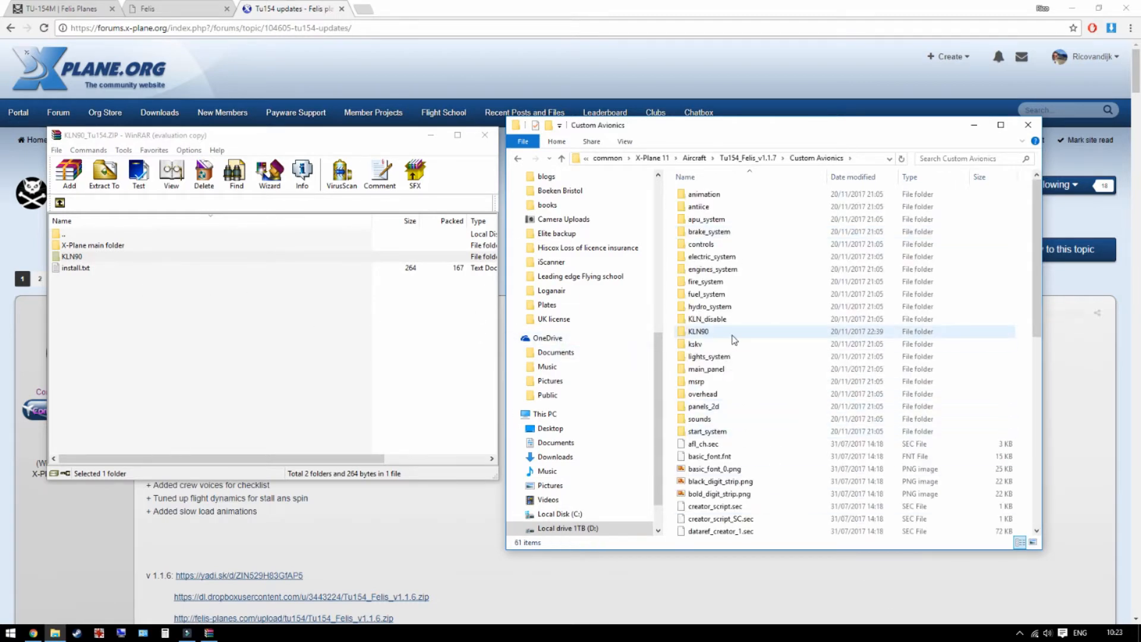
pyautogui.moveTo(717, 339)
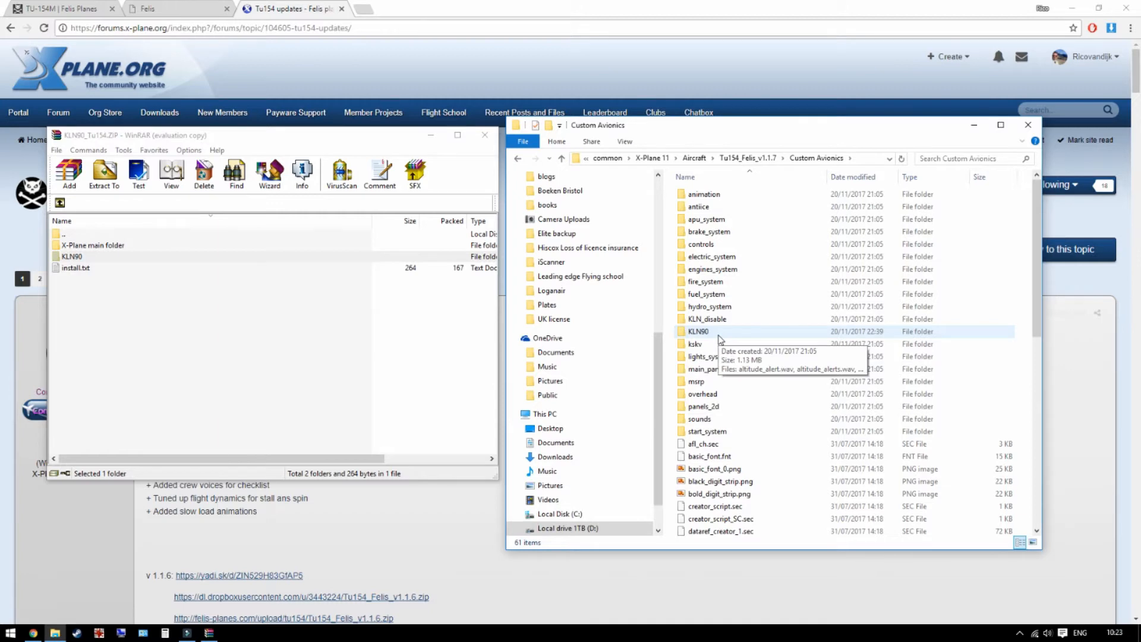
pyautogui.doubleClick(698, 332)
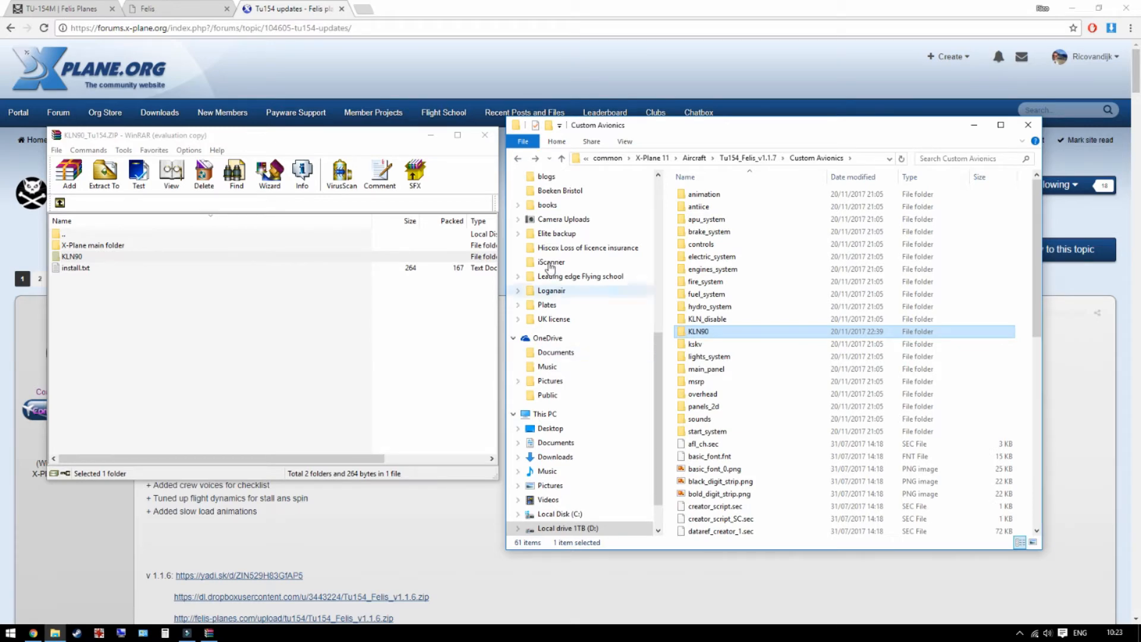
pyautogui.click(484, 134)
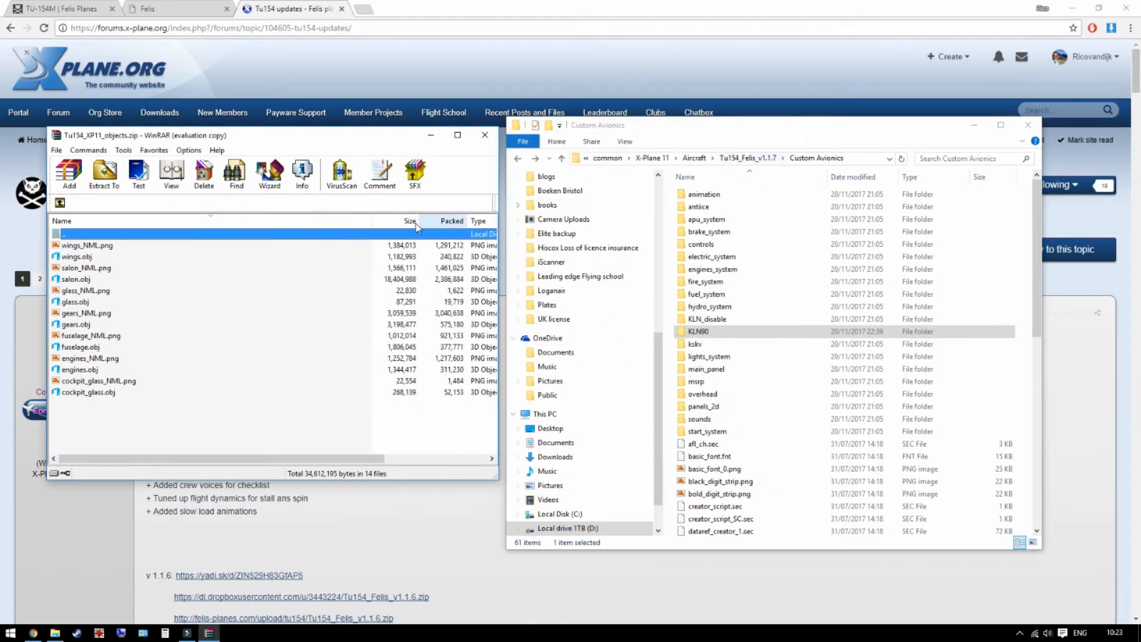
pyautogui.moveTo(159, 212)
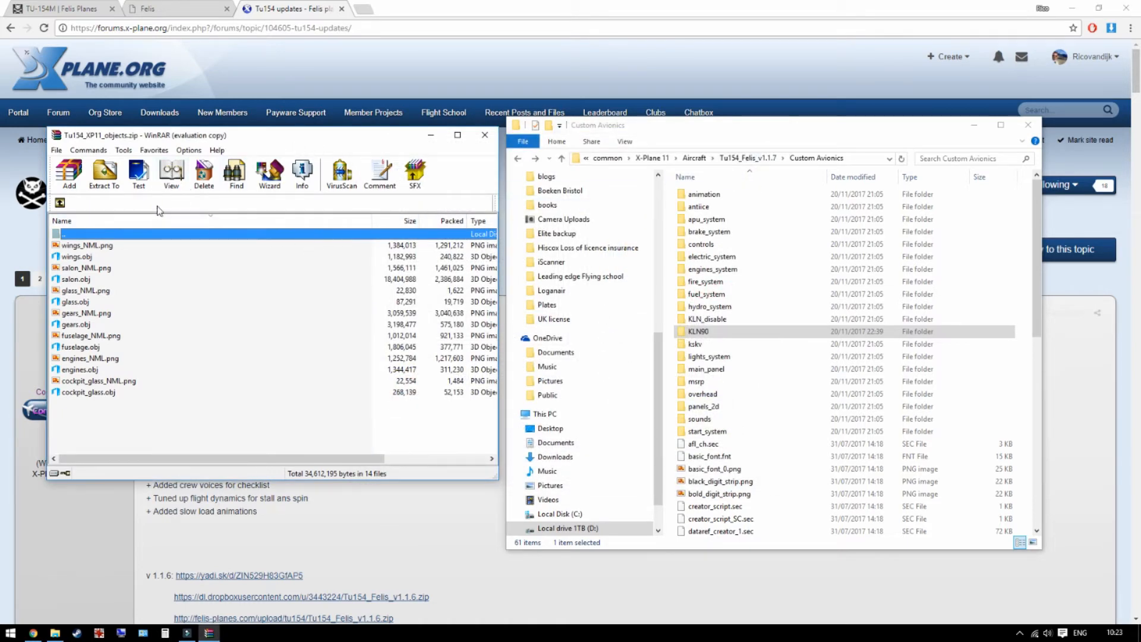
pyautogui.moveTo(76, 390)
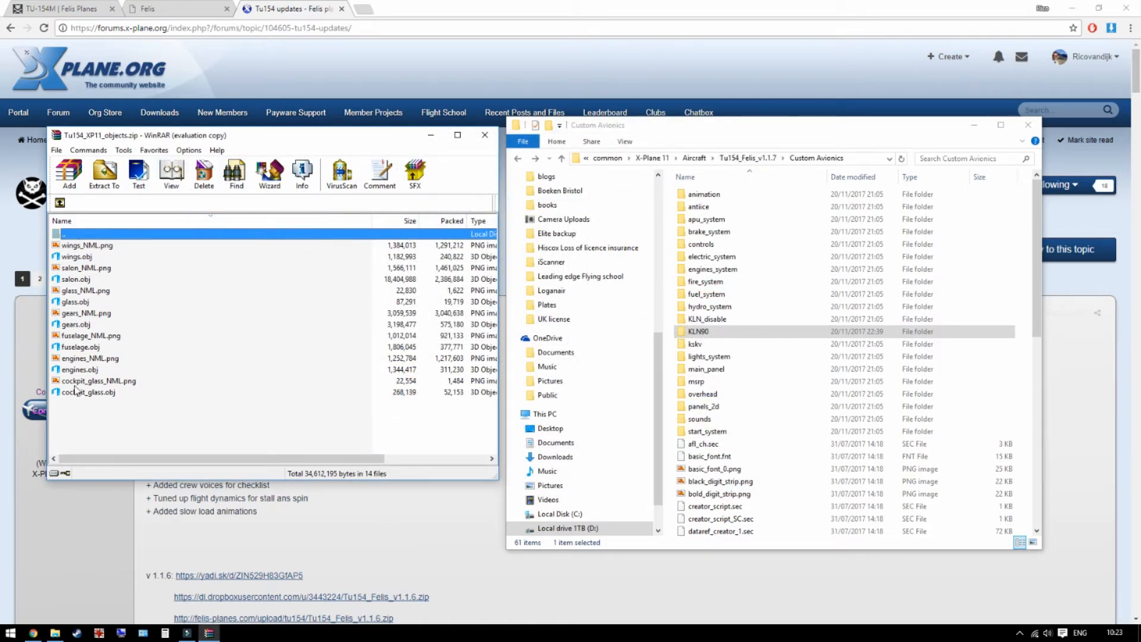
pyautogui.moveTo(710, 232)
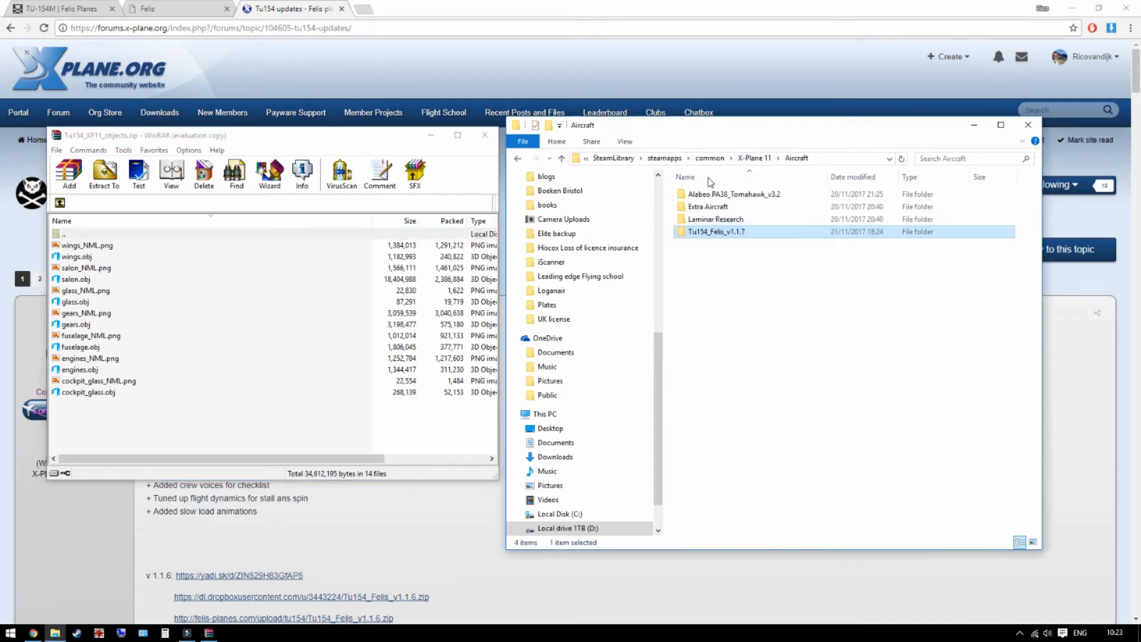
# Place the extracted object files in the Tu154_Felis_v1.1.7 objects folder, then go to the XNVU page
pyautogui.doubleClick(716, 232)
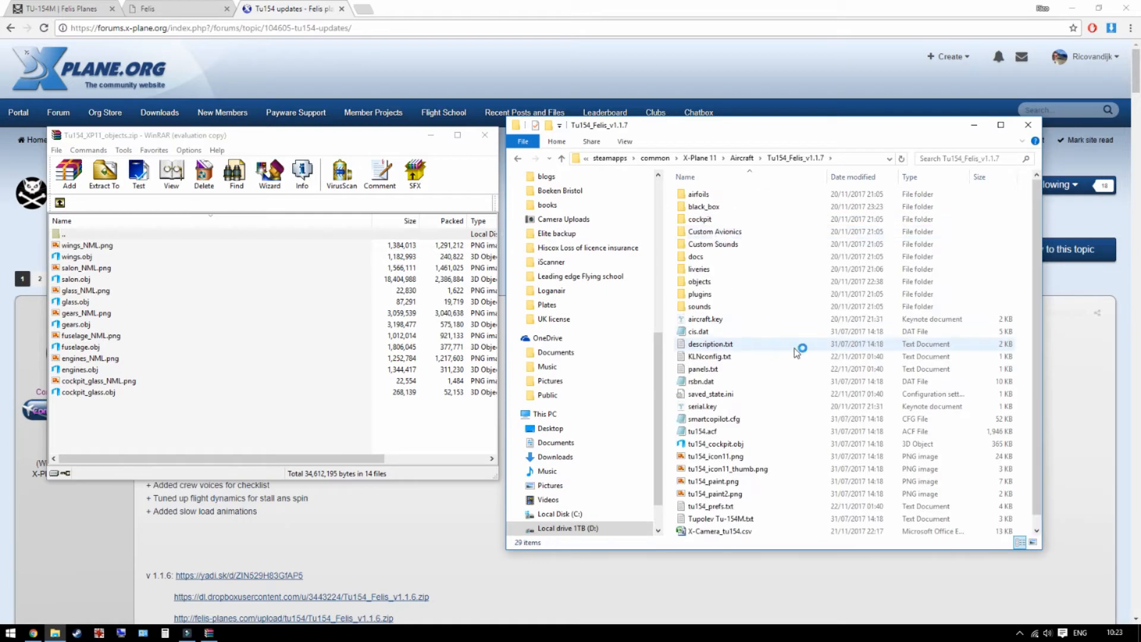
pyautogui.doubleClick(698, 282)
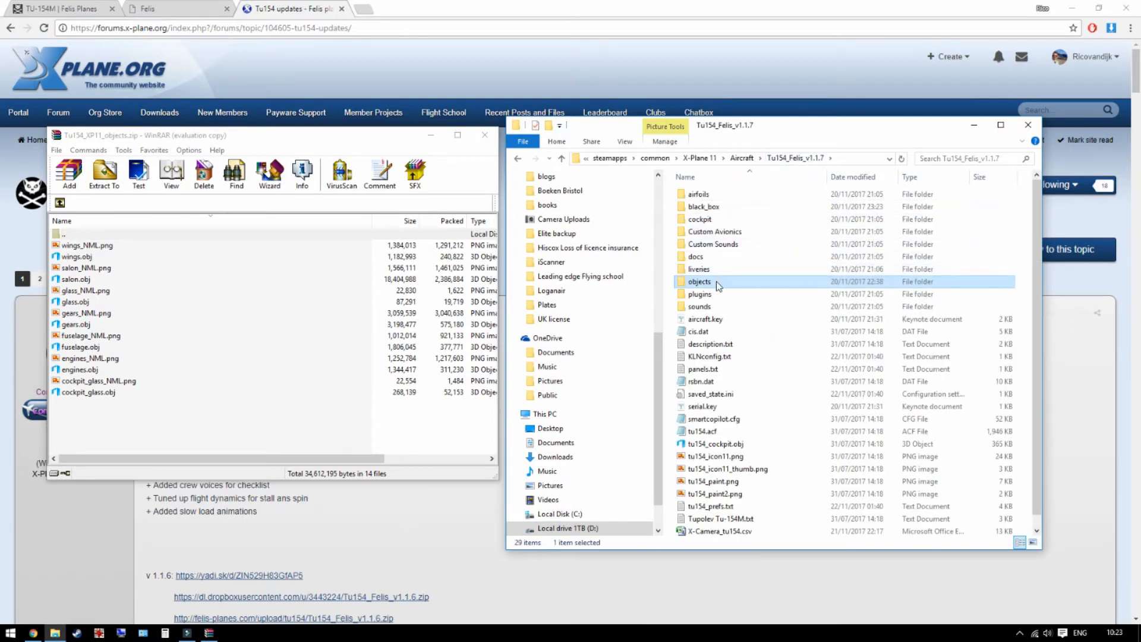
pyautogui.moveTo(781, 284)
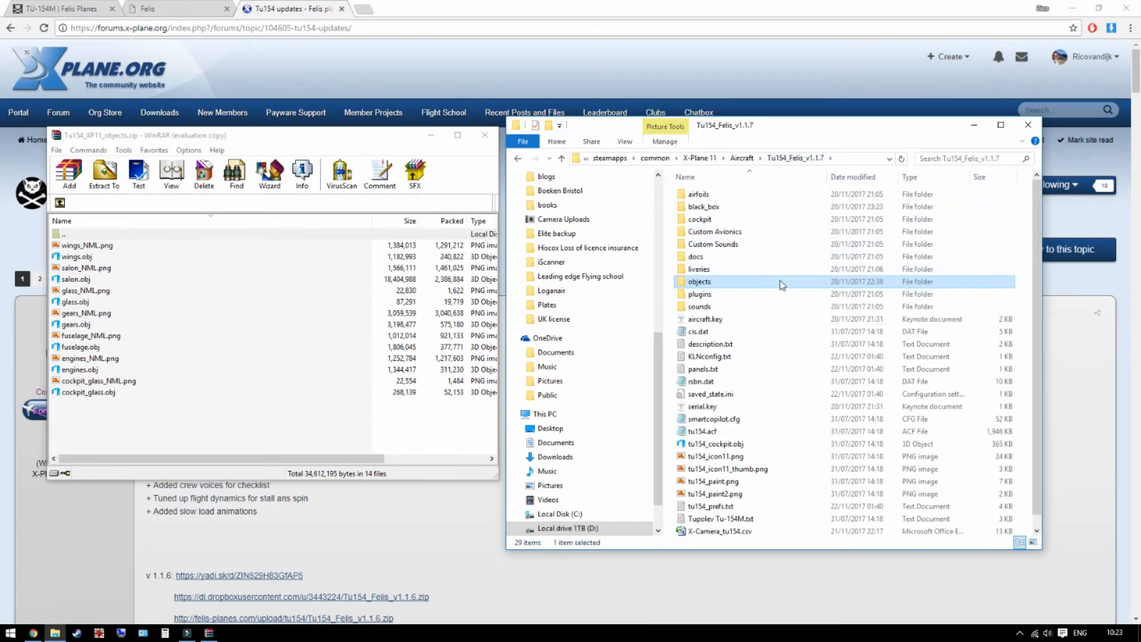
pyautogui.click(404, 8)
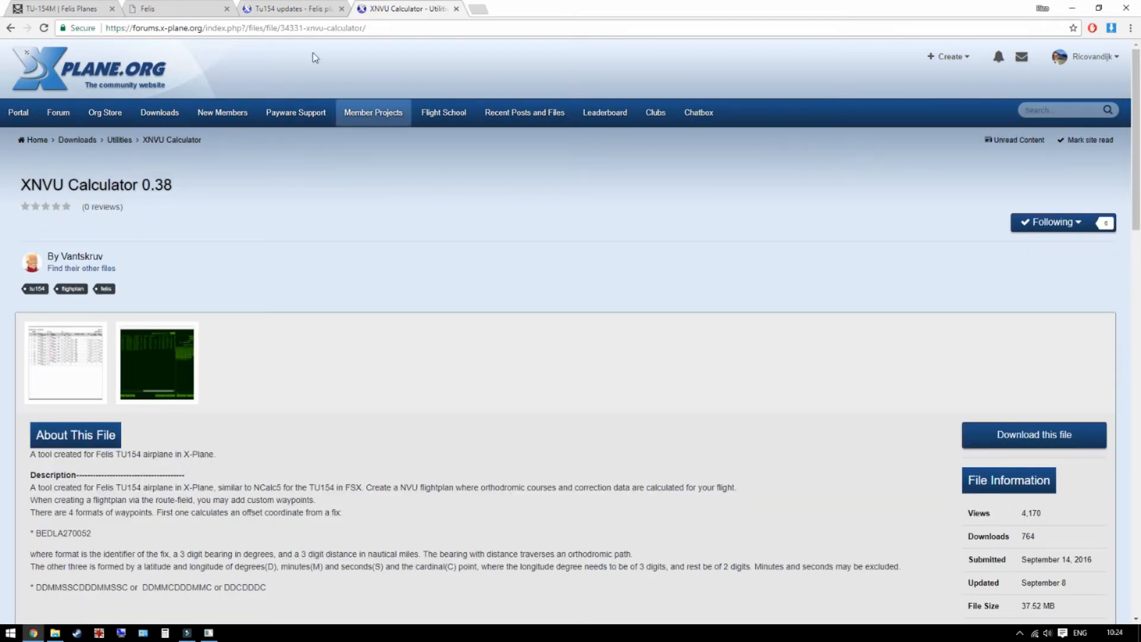
pyautogui.moveTo(142, 201)
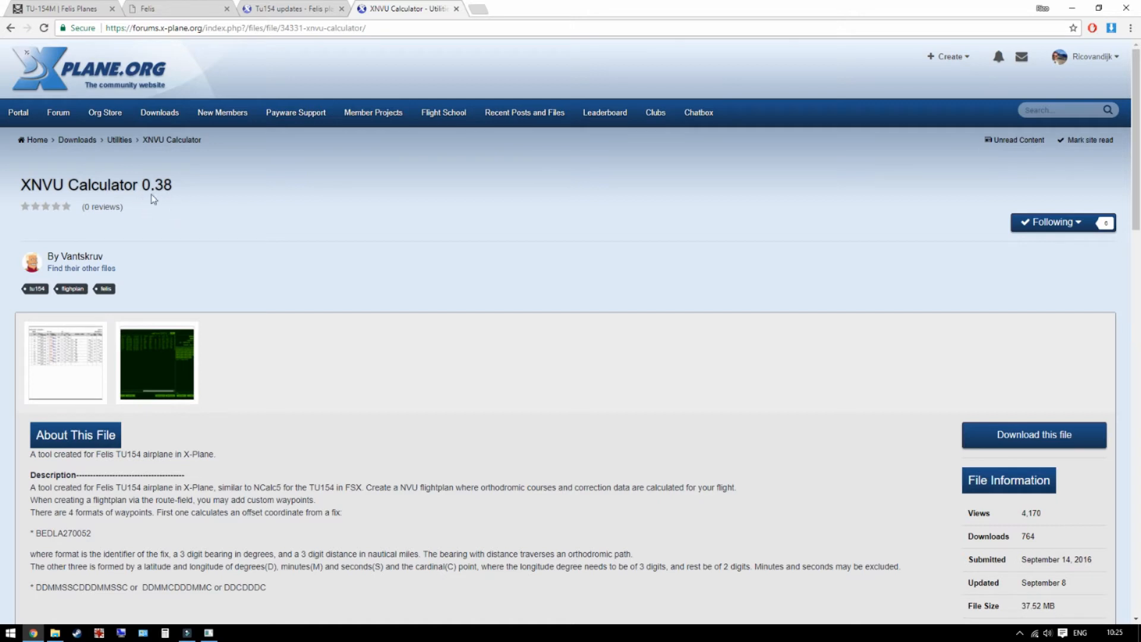
pyautogui.moveTo(213, 216)
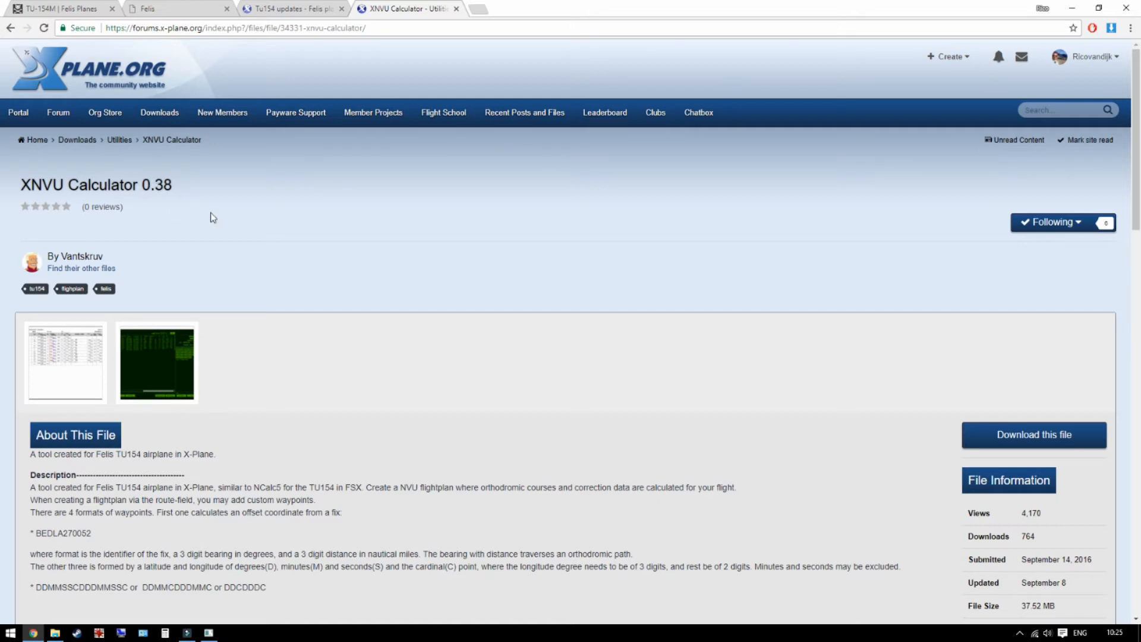
pyautogui.moveTo(106, 262)
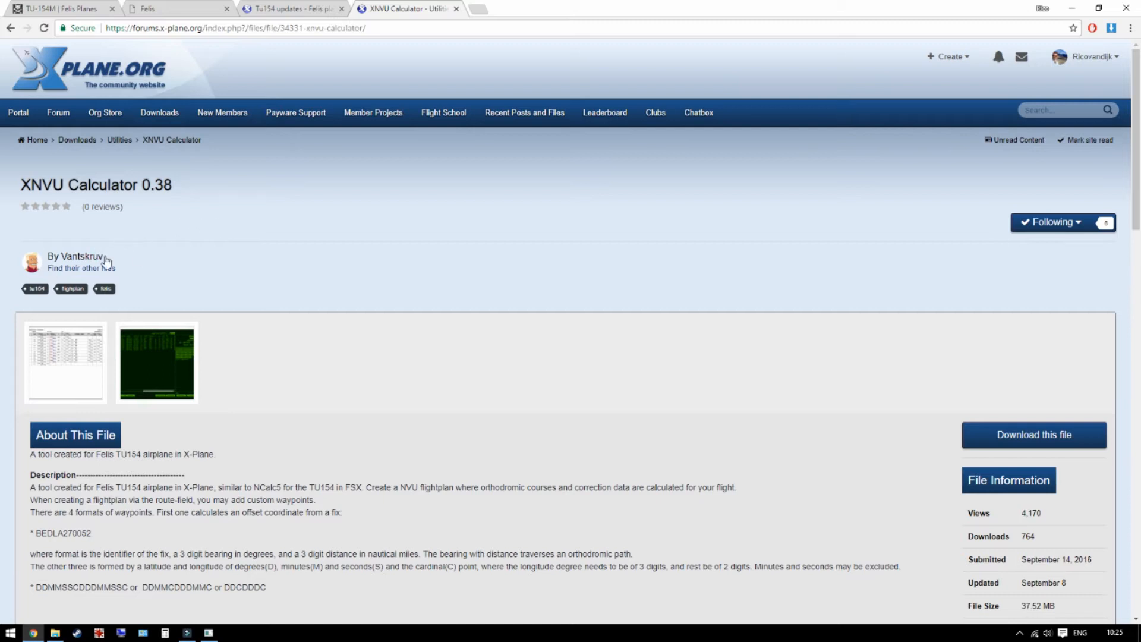
pyautogui.moveTo(446, 265)
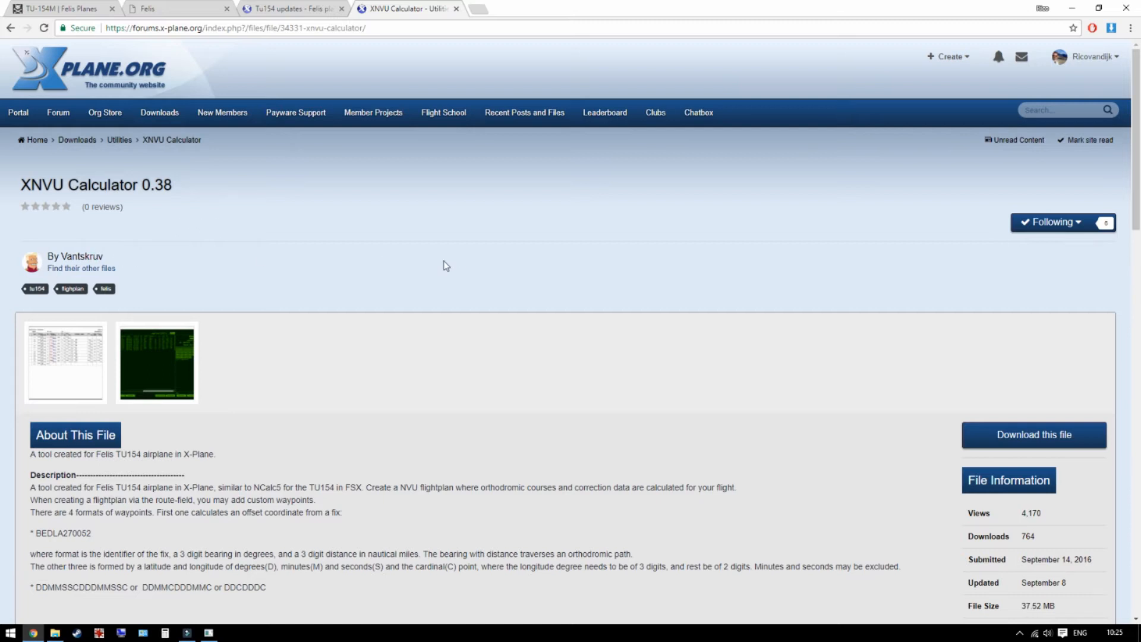
pyautogui.moveTo(530, 289)
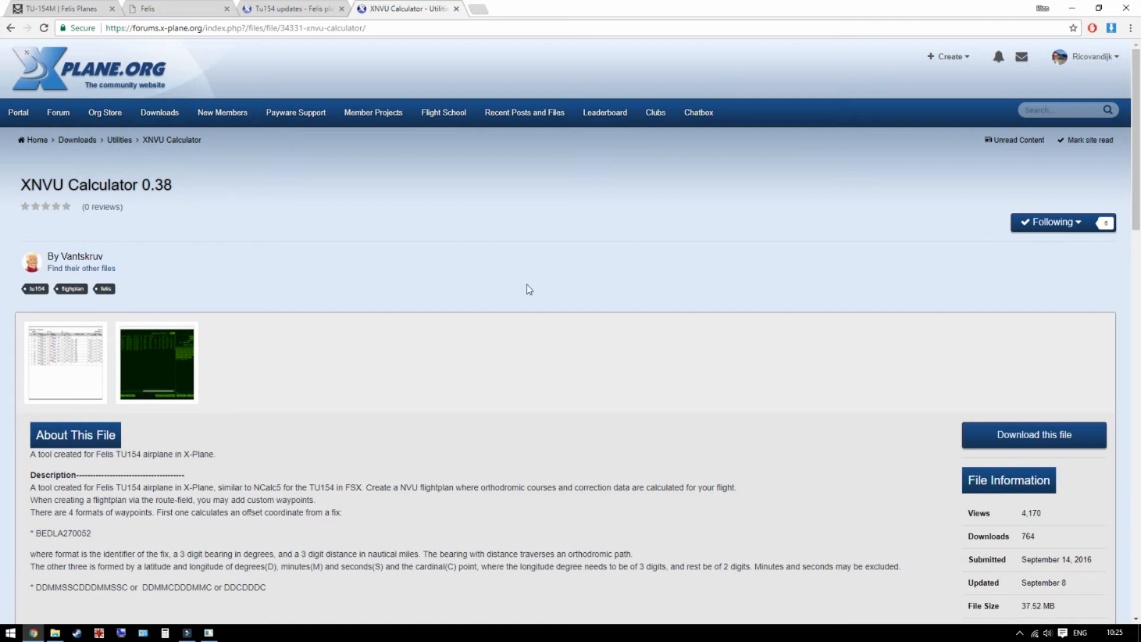
pyautogui.moveTo(1033, 436)
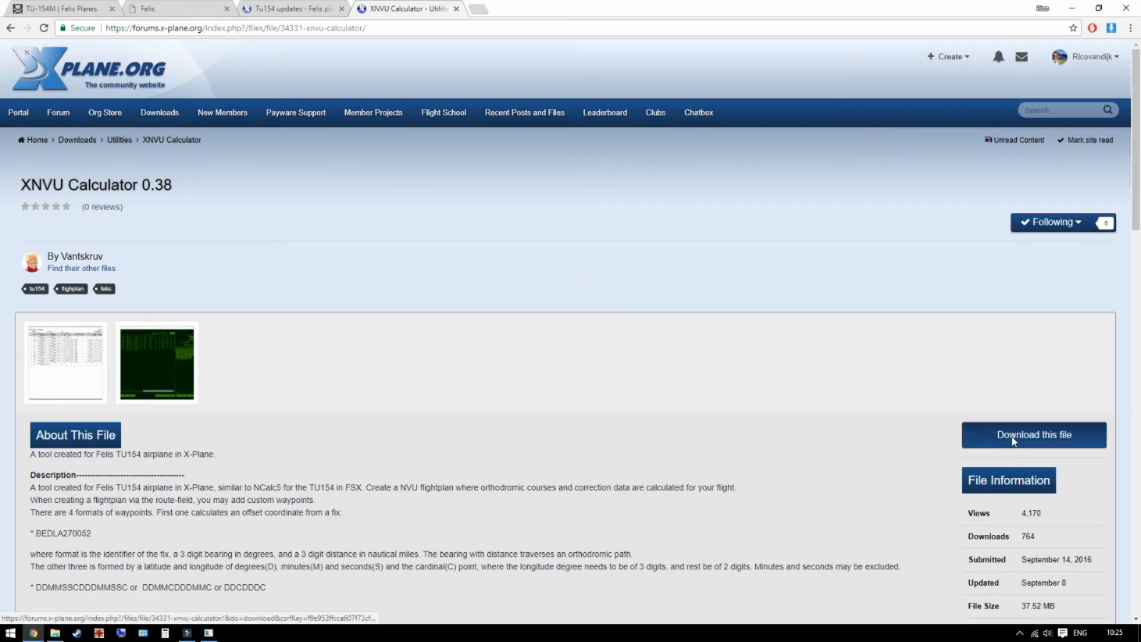
# Show the XNVU Calculator's list of seven downloadable files, including XNVU_Windows_v0.38.zip
pyautogui.click(1033, 435)
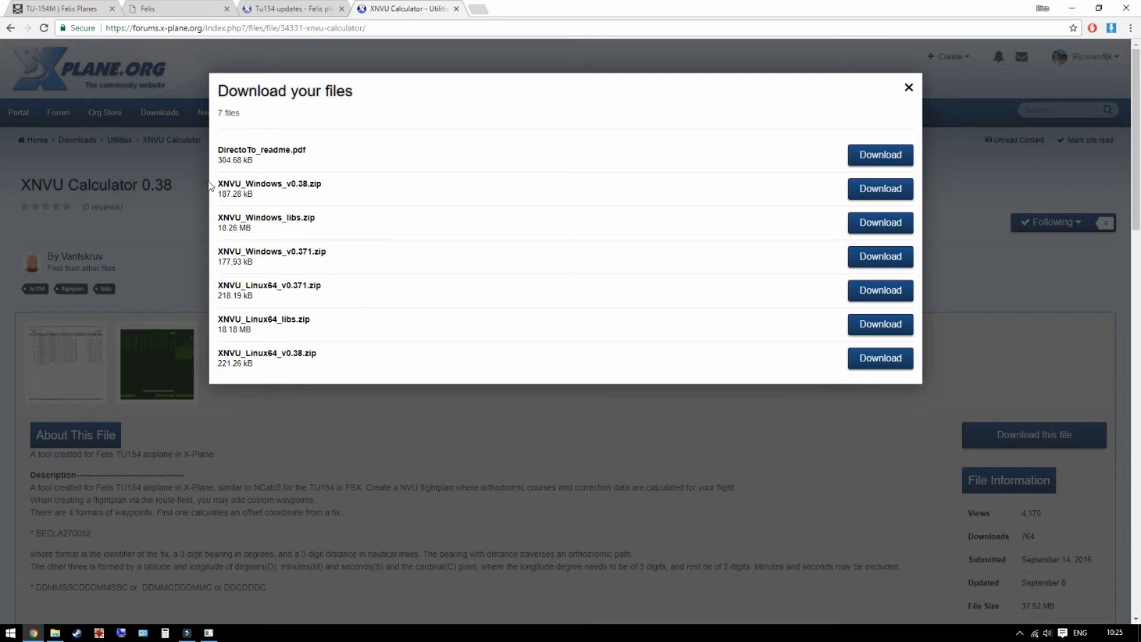
pyautogui.moveTo(258, 185)
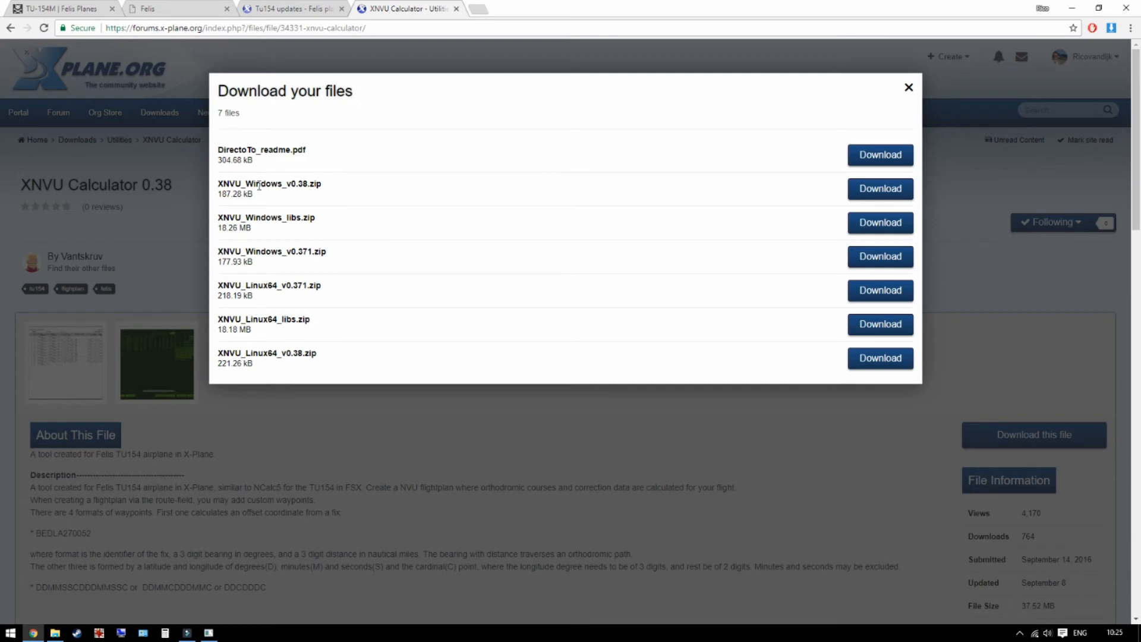
pyautogui.moveTo(212, 228)
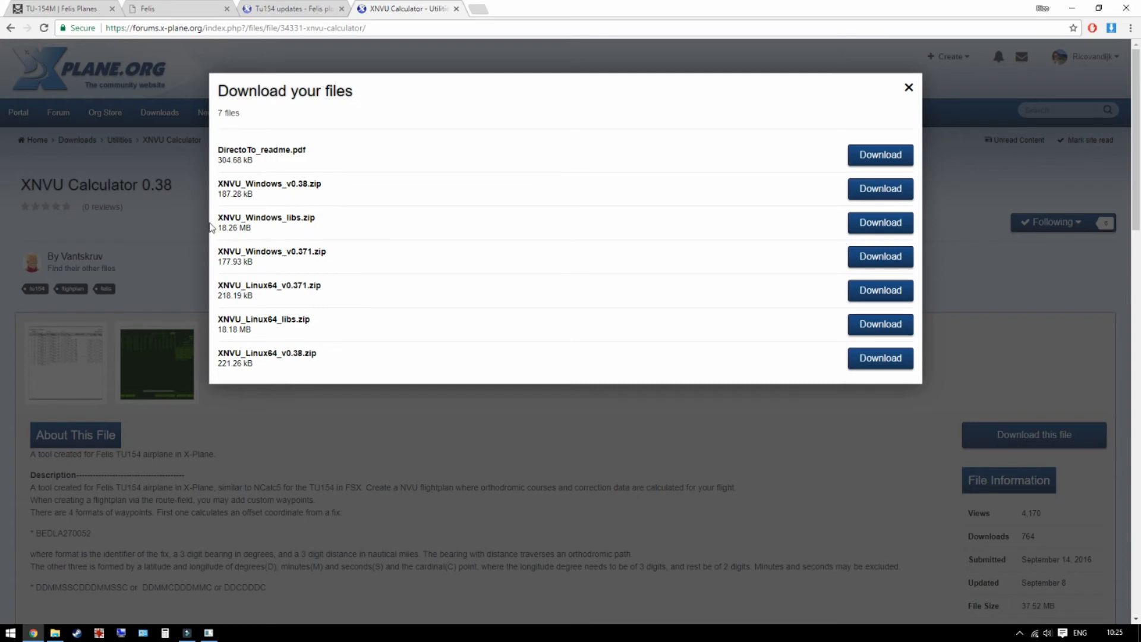
pyautogui.moveTo(907, 94)
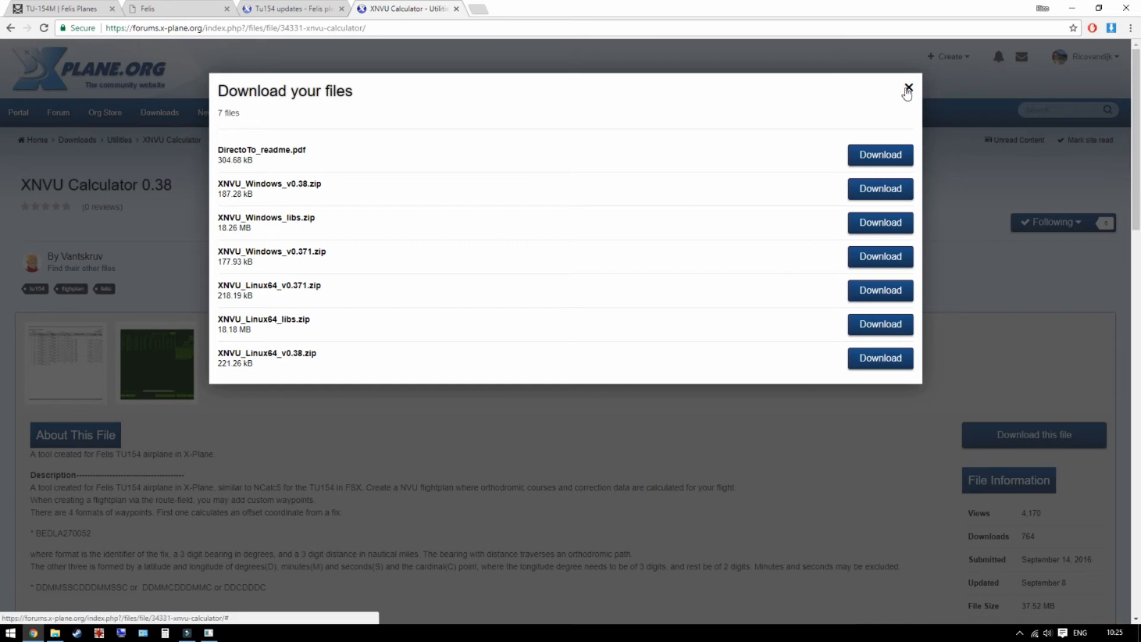
# Close the XNVU download files list
pyautogui.click(908, 88)
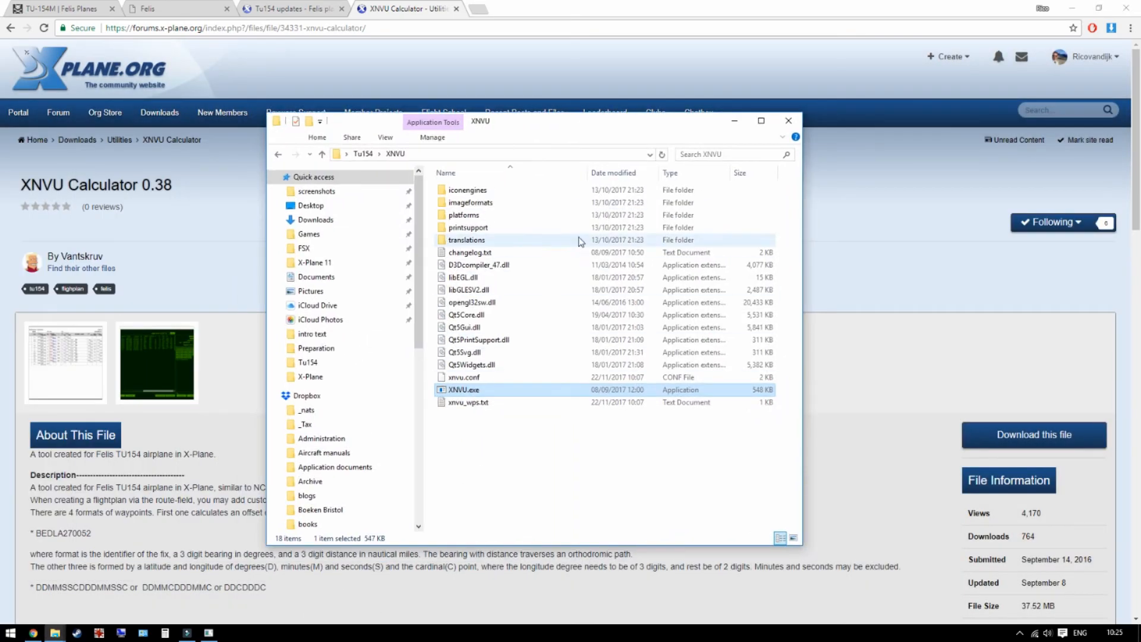
pyautogui.moveTo(574, 520)
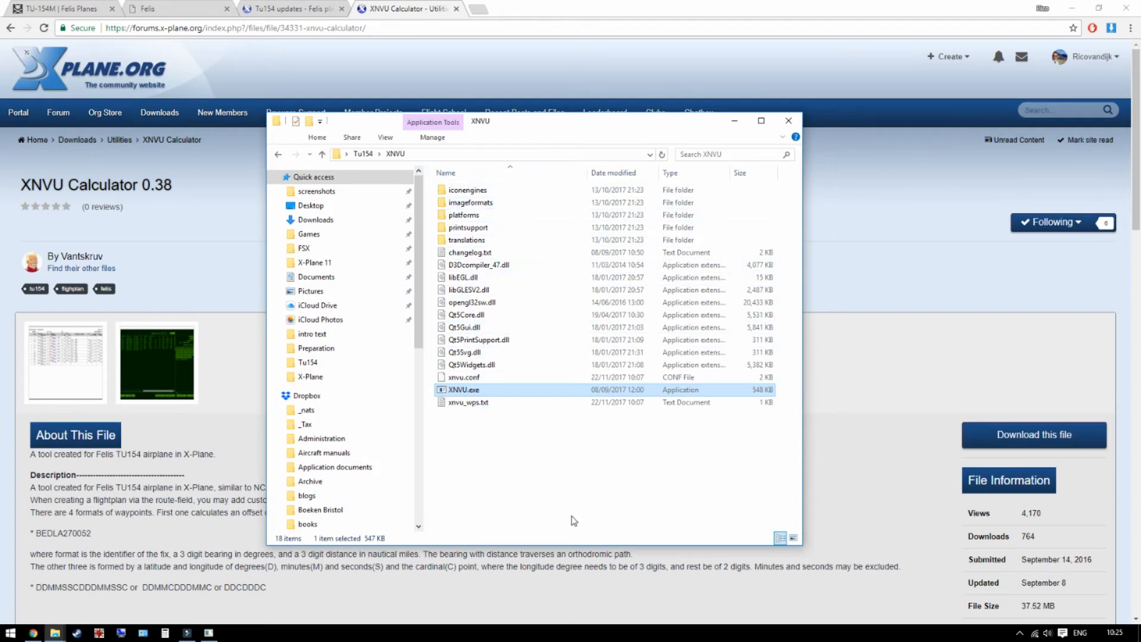
pyautogui.moveTo(468, 398)
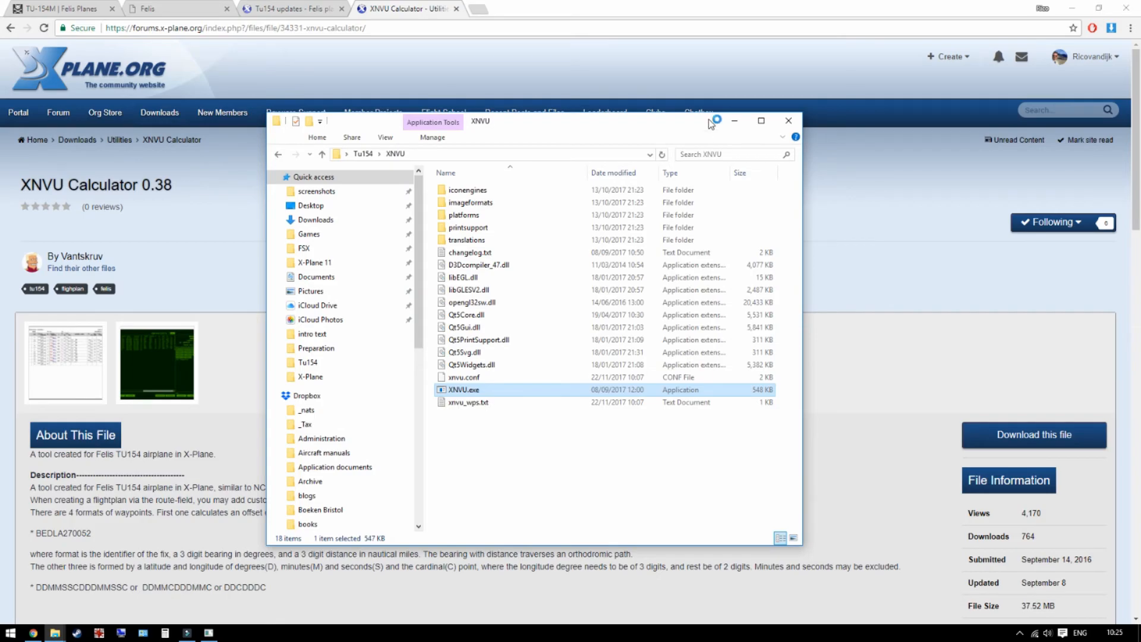
# Launch XNVU.exe and bring up Settings > Set X-Plane folder with its path fields
pyautogui.doubleClick(465, 390)
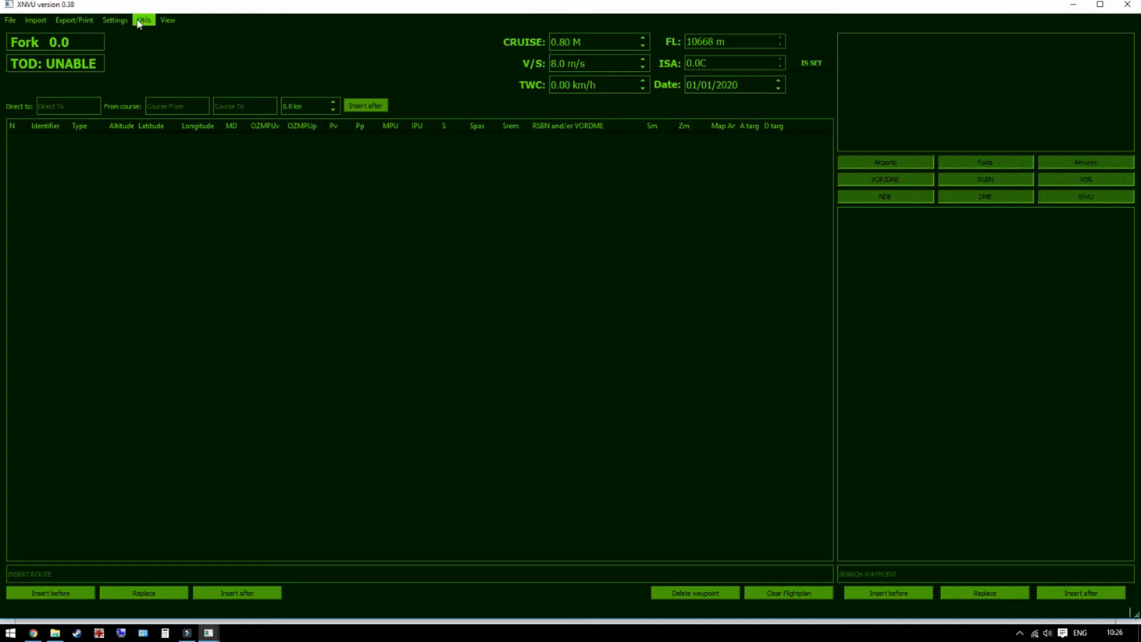
pyautogui.click(114, 21)
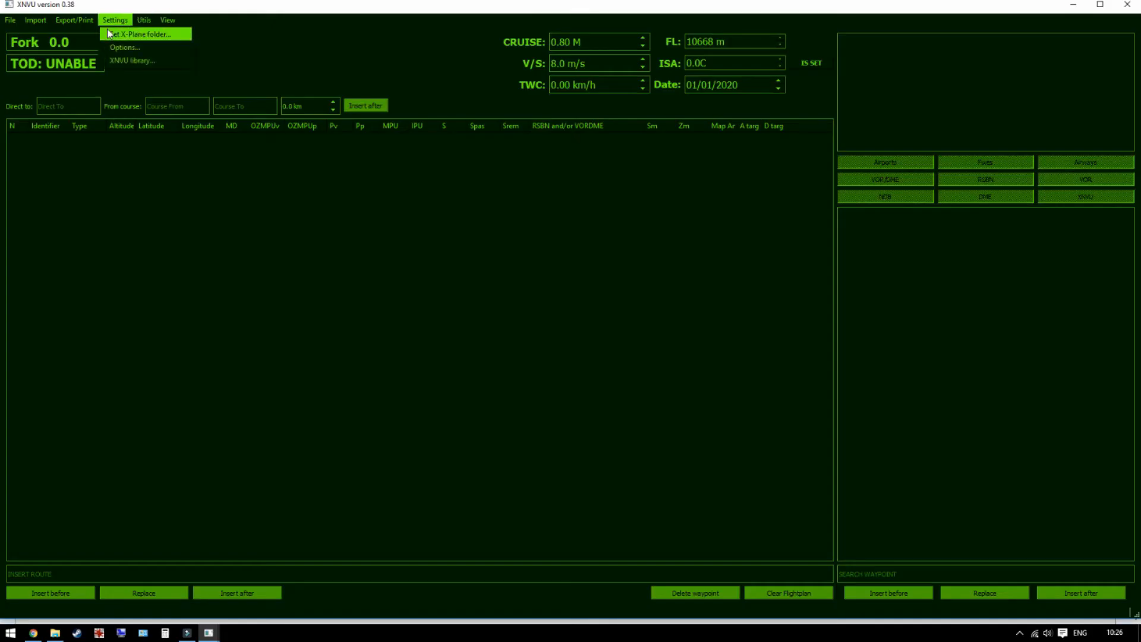
pyautogui.moveTo(151, 35)
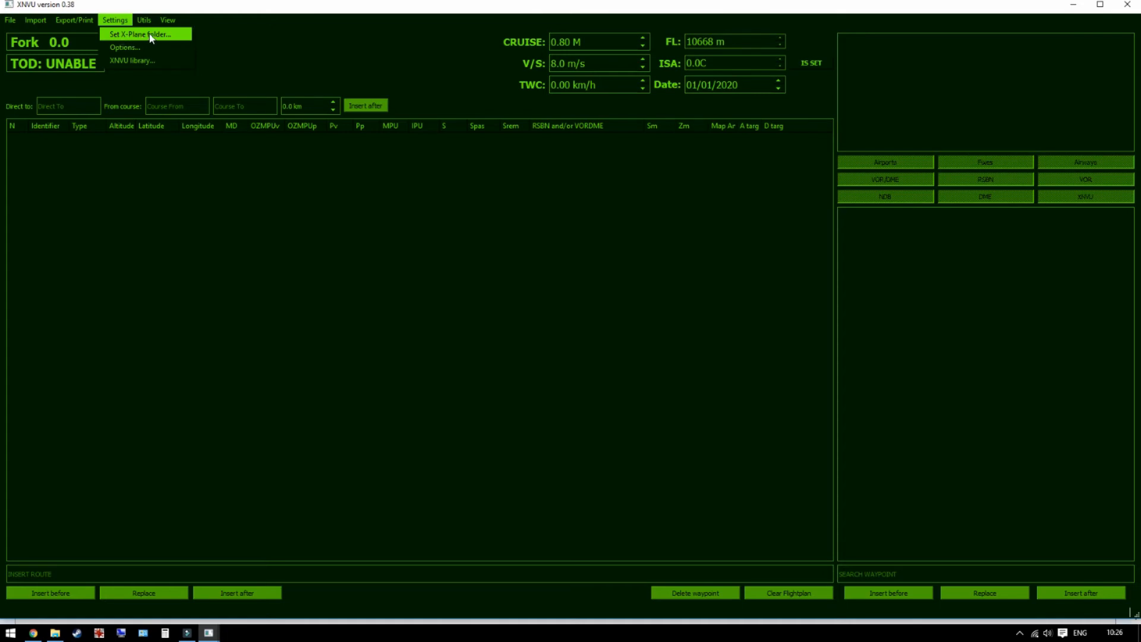
pyautogui.click(141, 34)
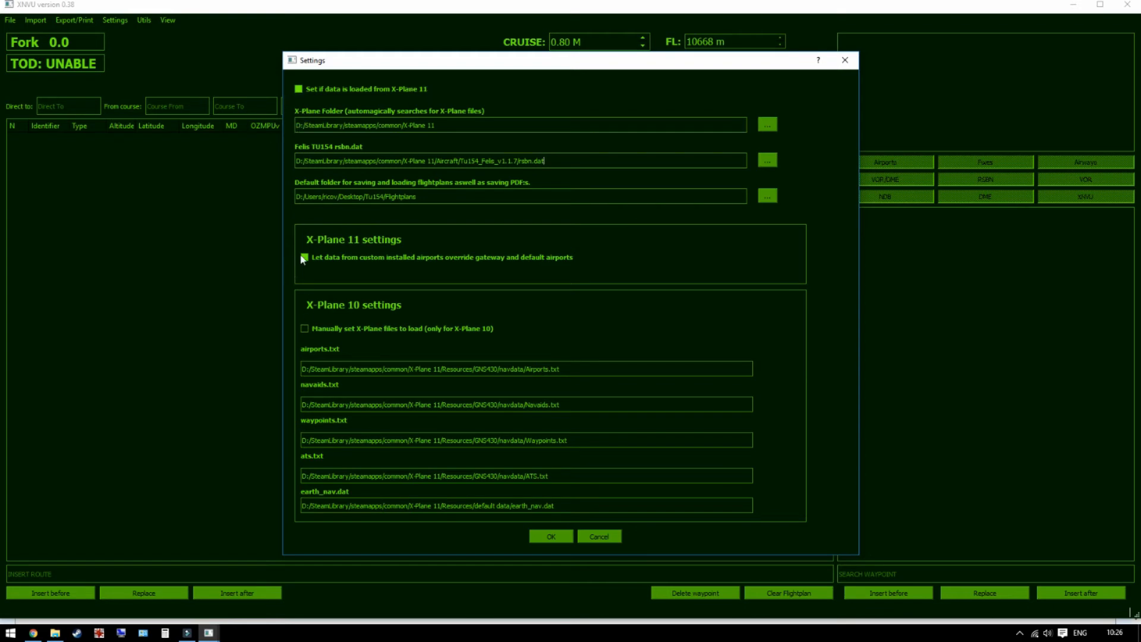
# Enable custom installed airport data overriding gateway and default airports
pyautogui.click(305, 257)
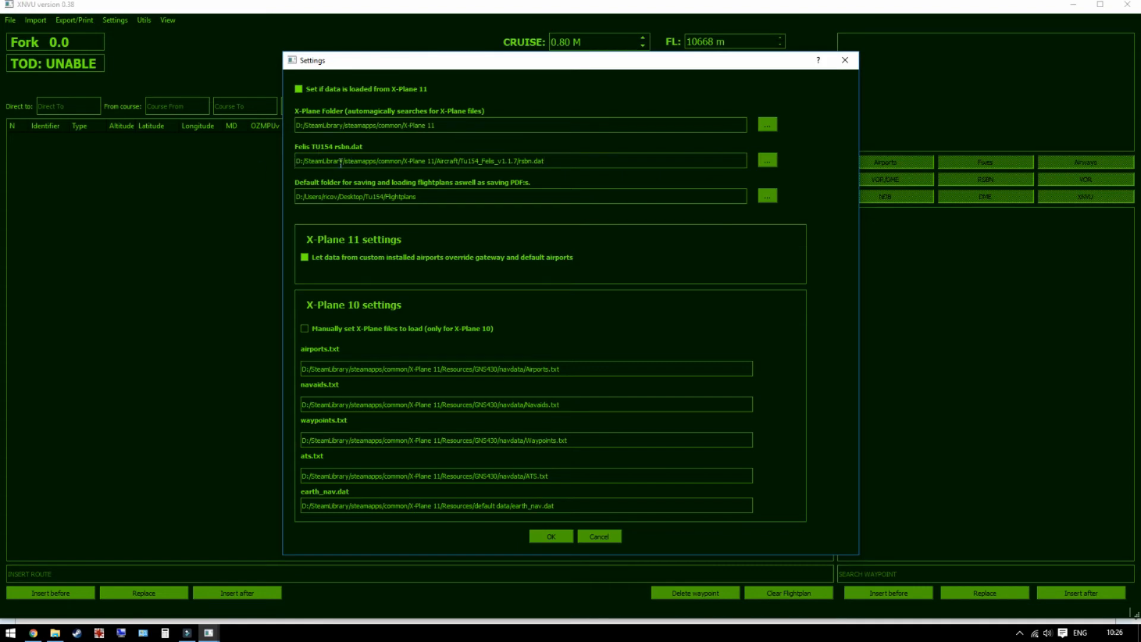
pyautogui.moveTo(28, 536)
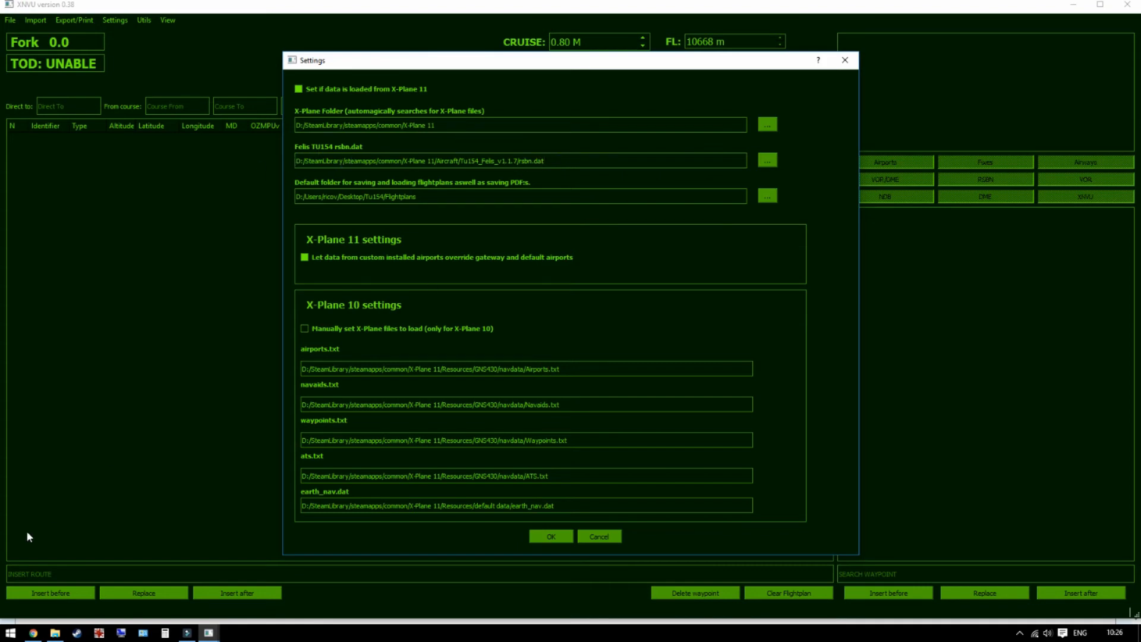
# Confirm rsbn.dat sits inside the Tu154_Felis_v1.1.7 aircraft folder in Explorer
pyautogui.click(767, 159)
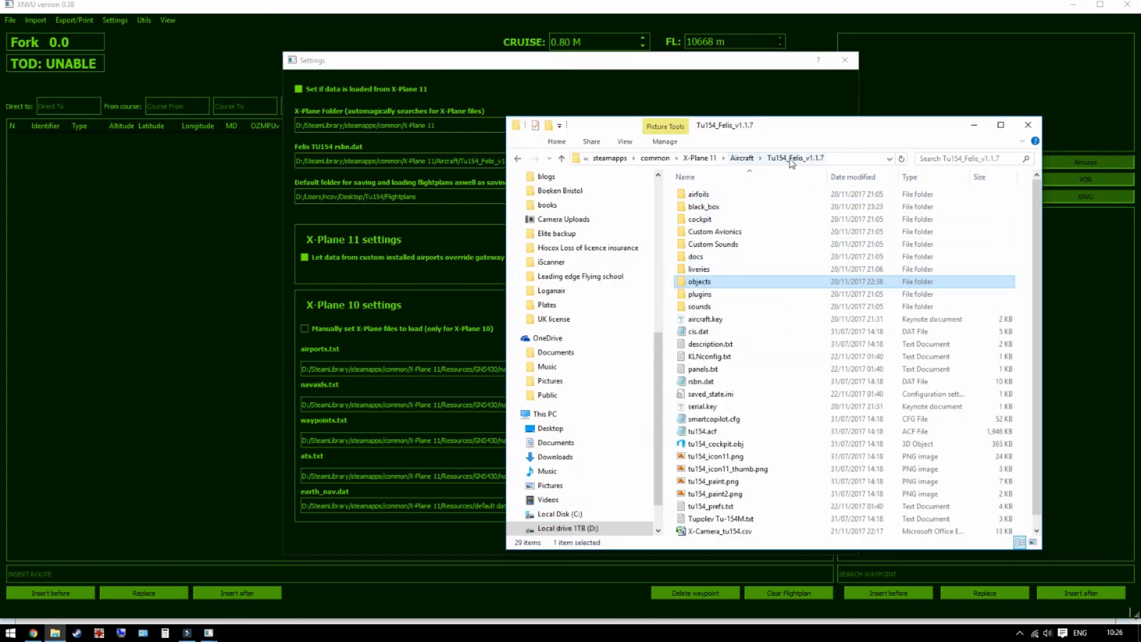
pyautogui.moveTo(755, 277)
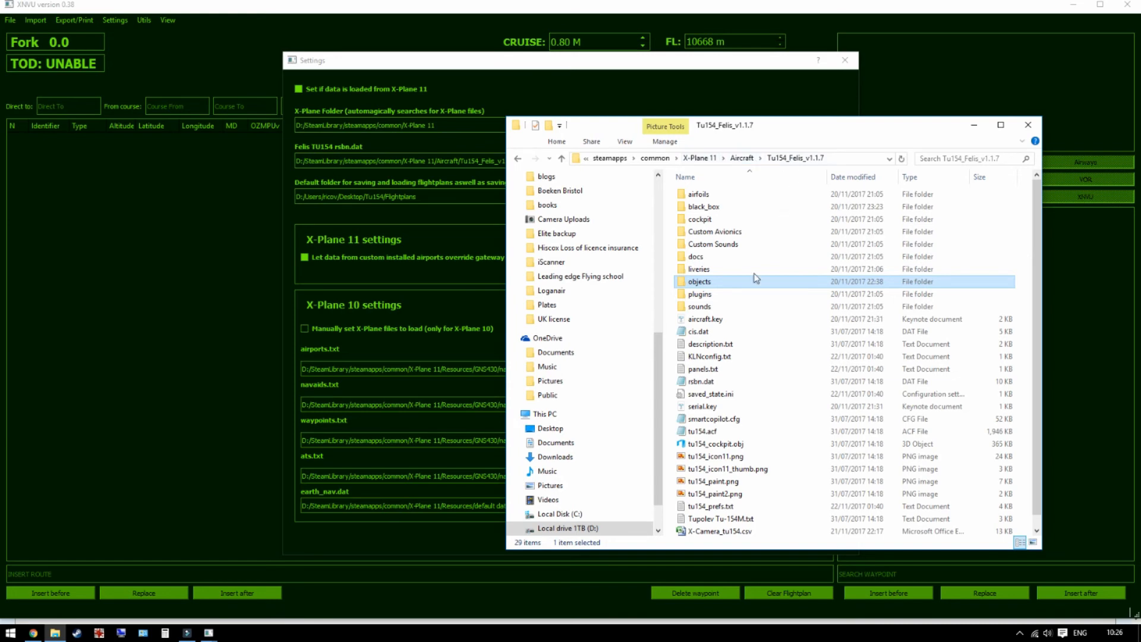
pyautogui.click(705, 431)
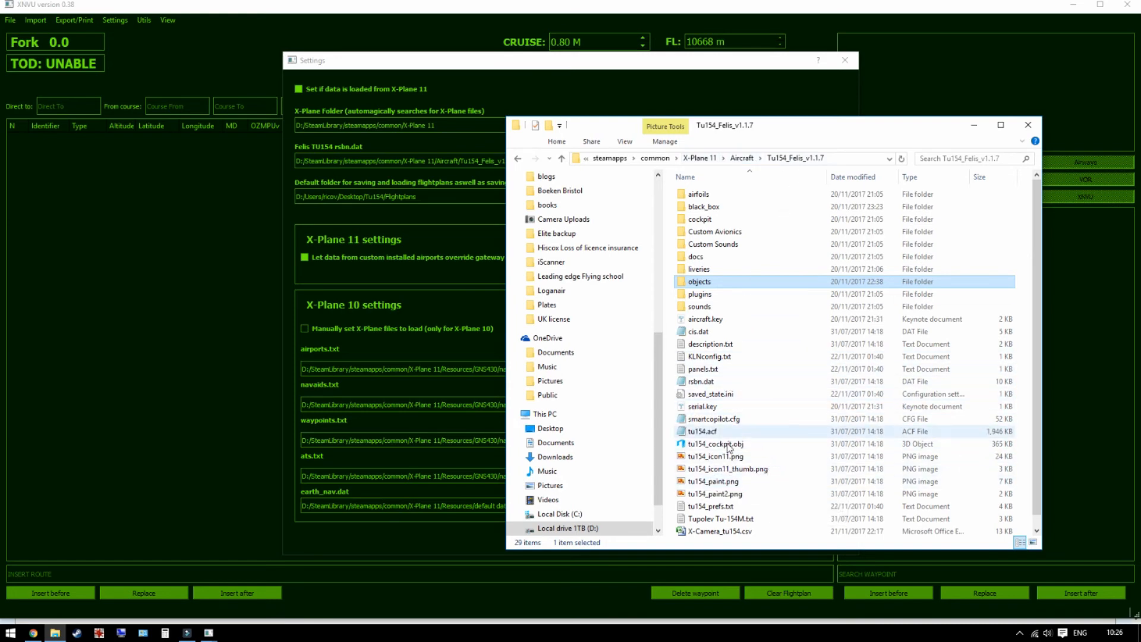
pyautogui.click(705, 318)
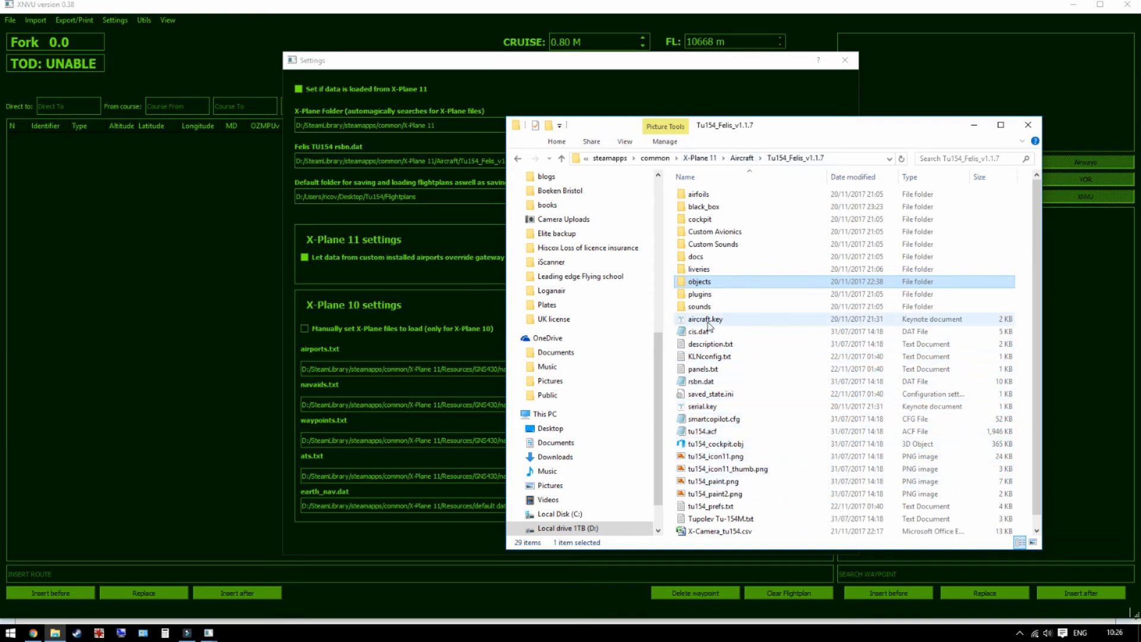
pyautogui.click(702, 381)
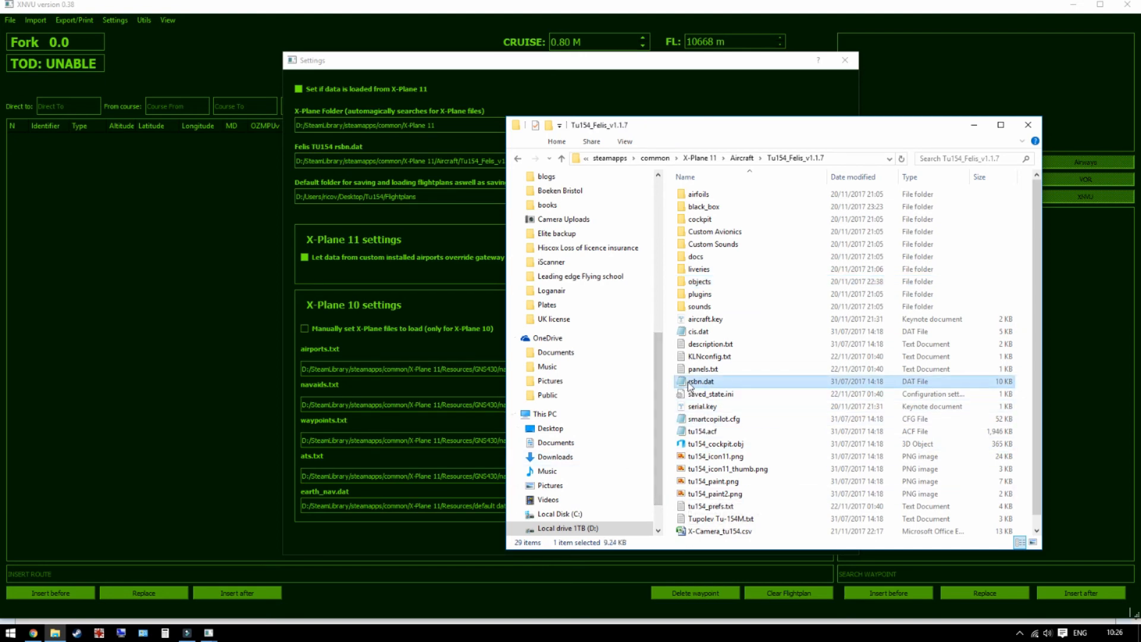
pyautogui.click(728, 158)
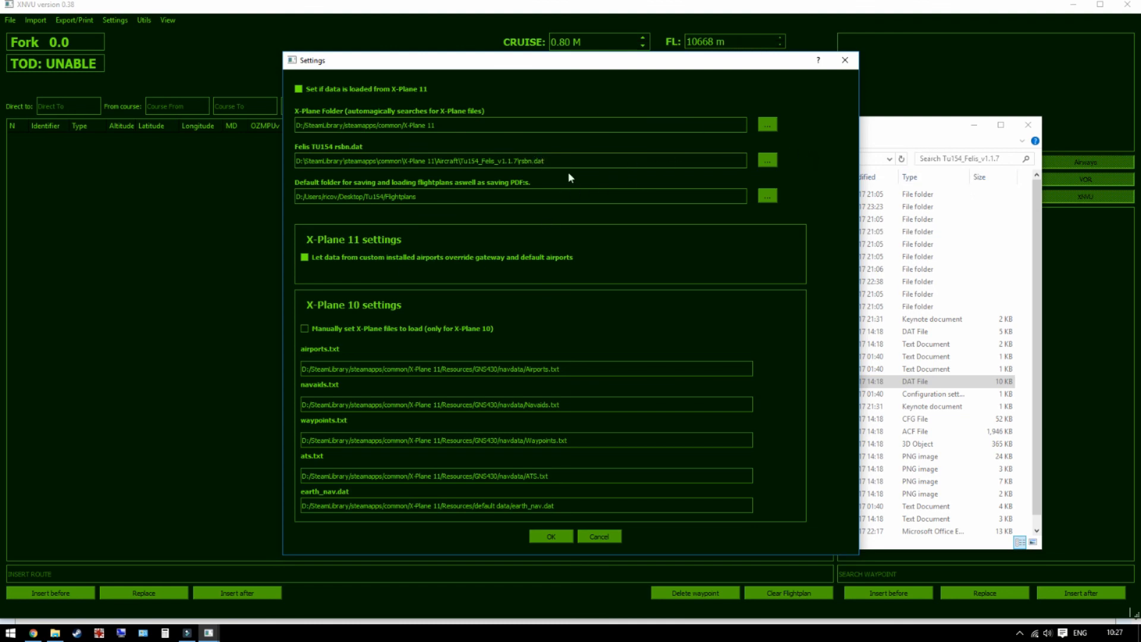
# Accept the XNVU settings so navigation data reloads
pyautogui.click(550, 537)
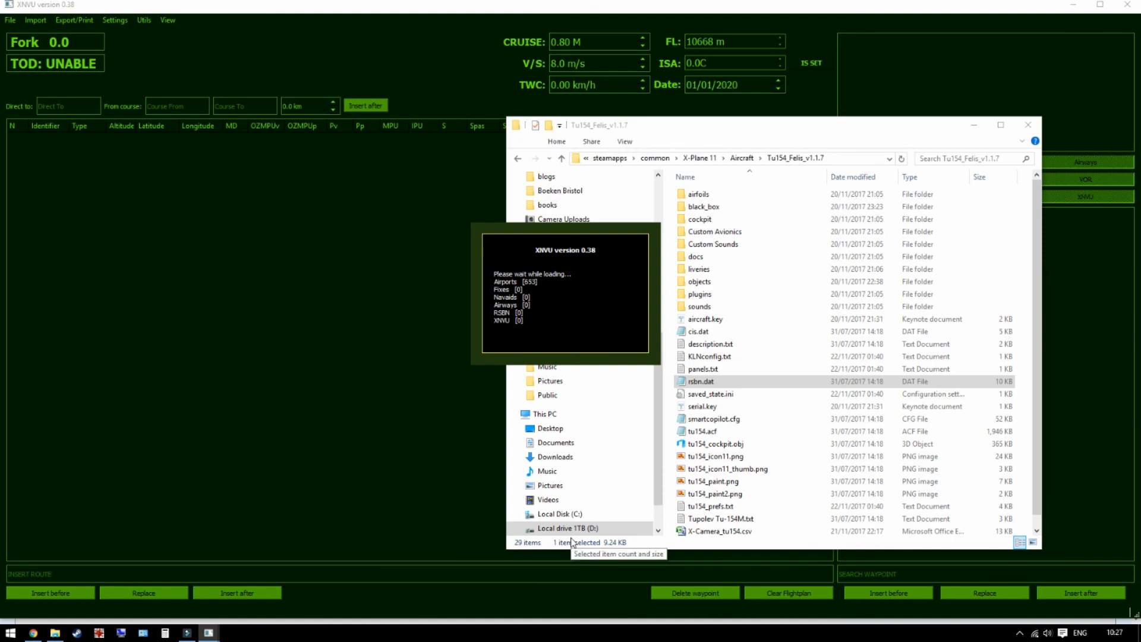